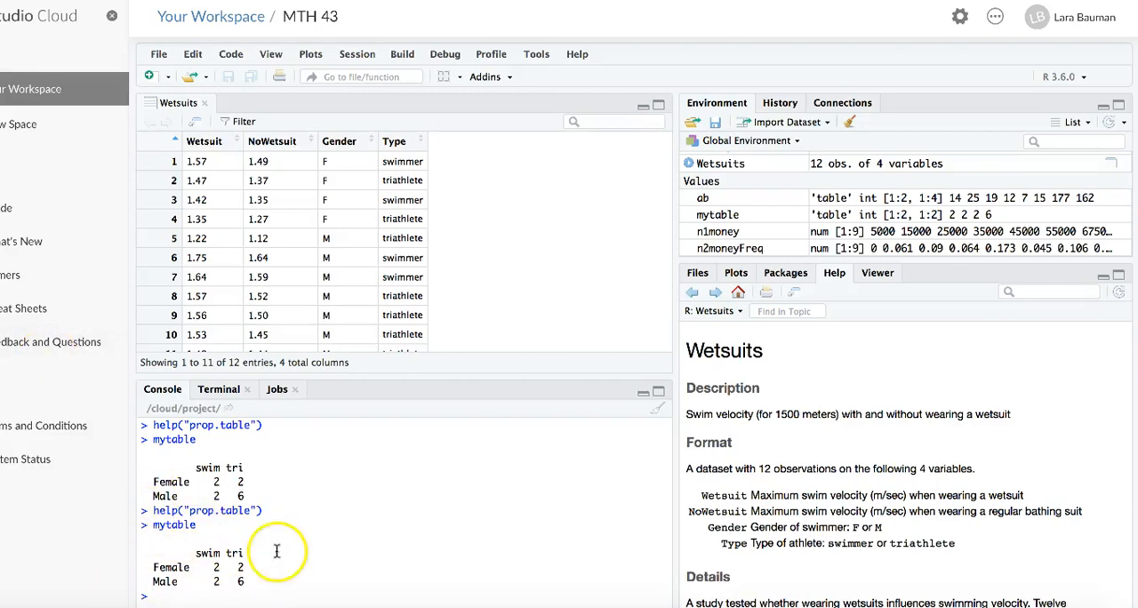
mouse_move(176, 595)
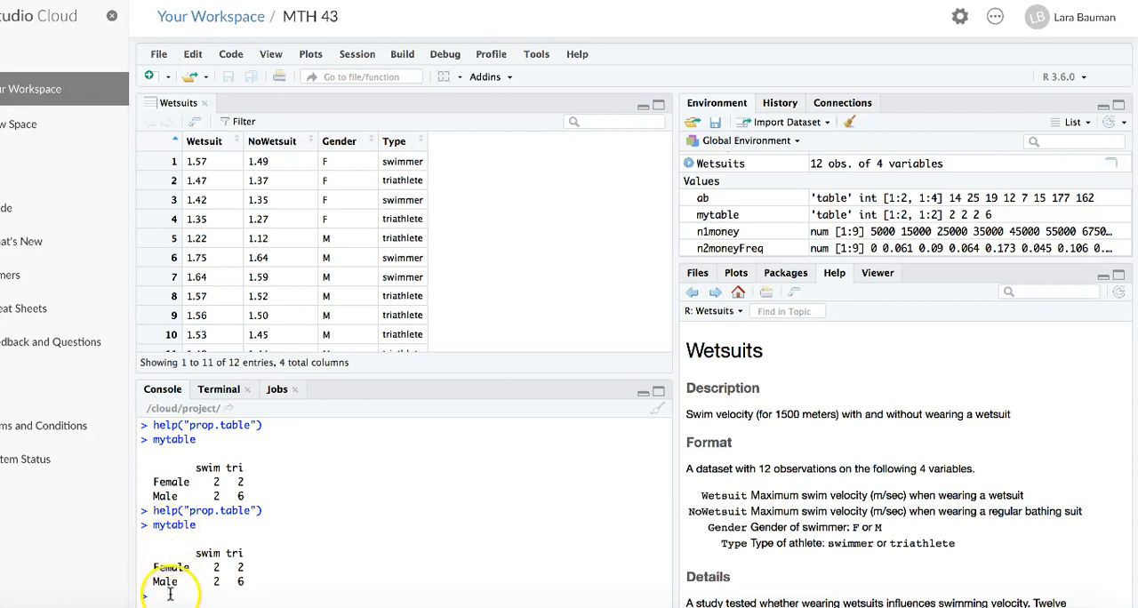
mouse_move(252, 552)
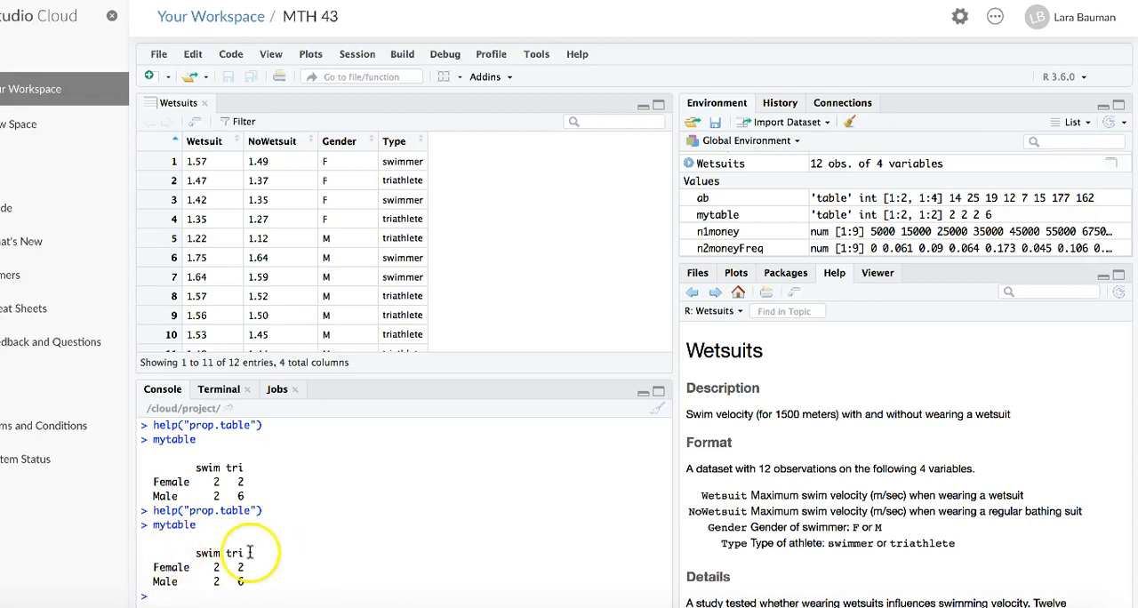
mouse_move(274, 556)
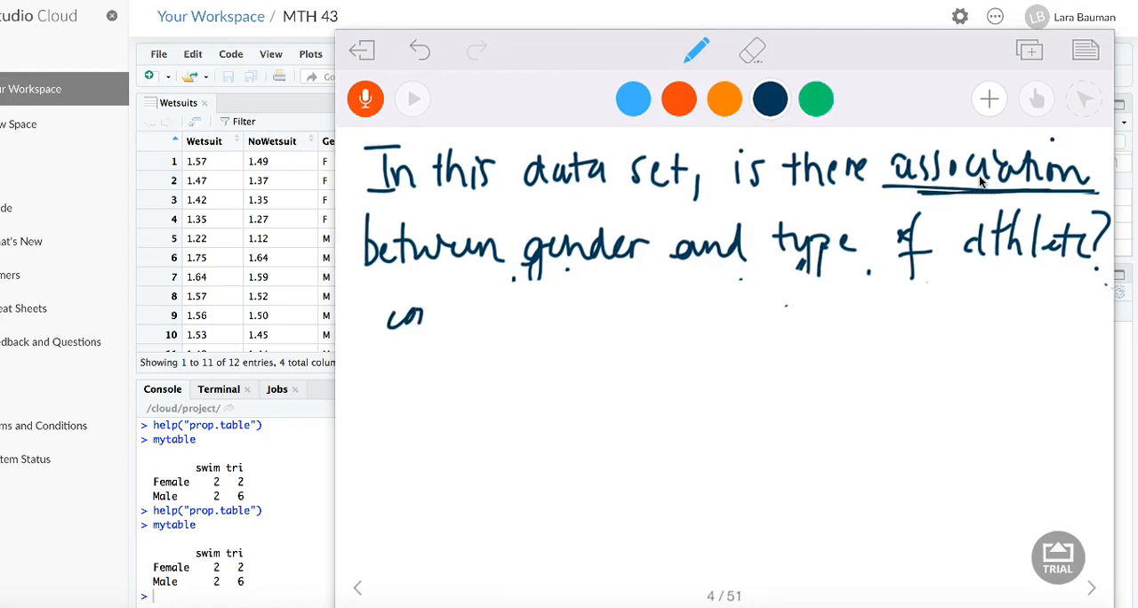
Handwrite 'conditional prob; cond. on the expl var' and 'expl var = gender'.
left_click_drag(418, 315, 507, 320)
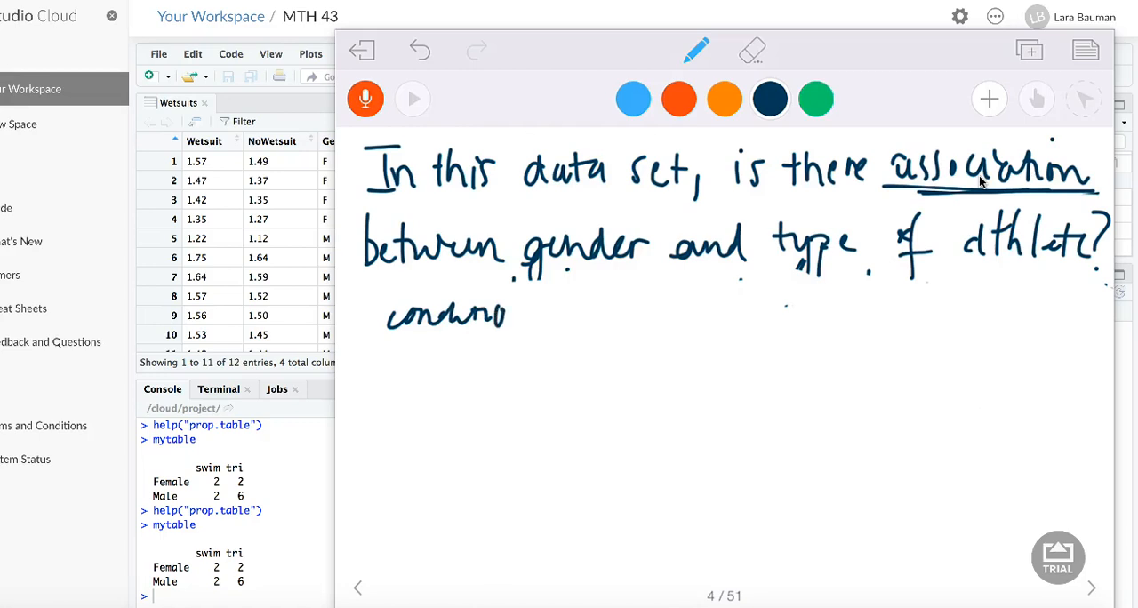
left_click_drag(507, 321, 613, 320)
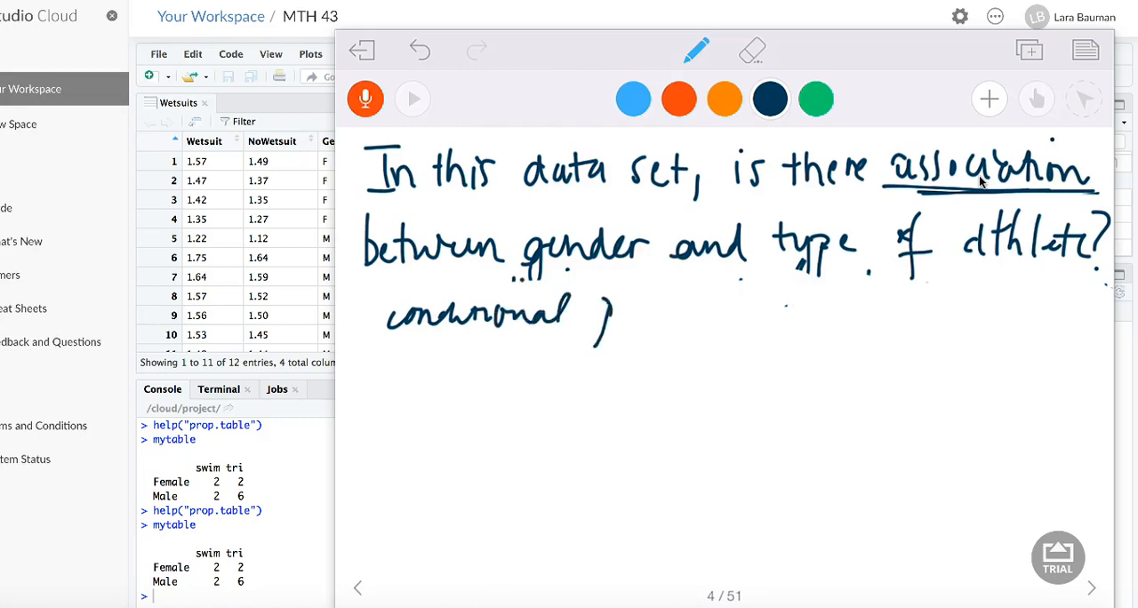
left_click_drag(613, 320, 684, 325)
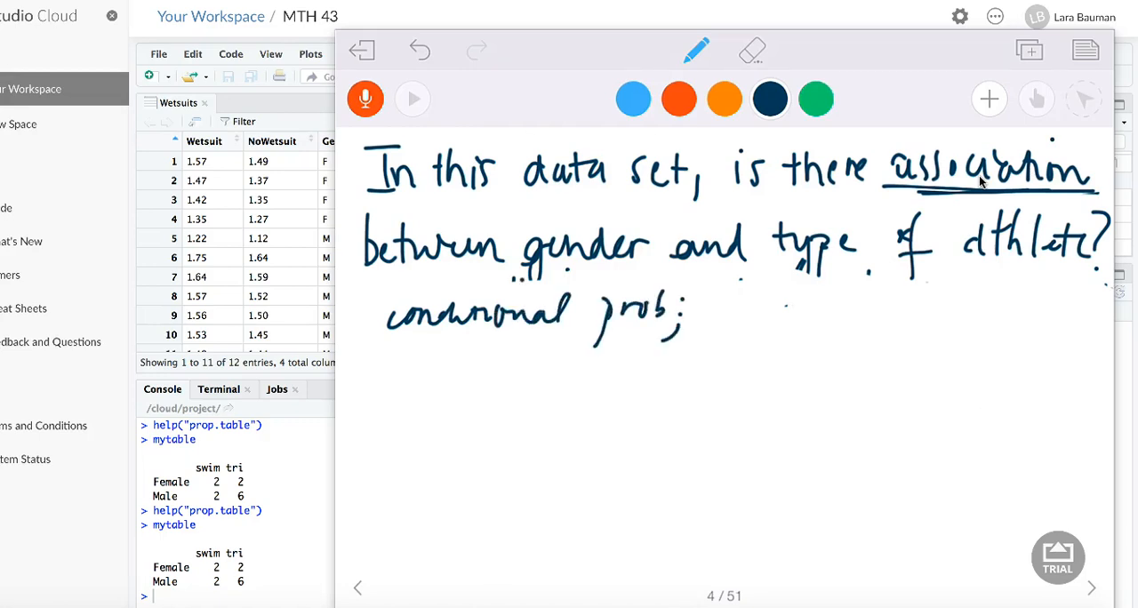
left_click_drag(712, 311, 792, 316)
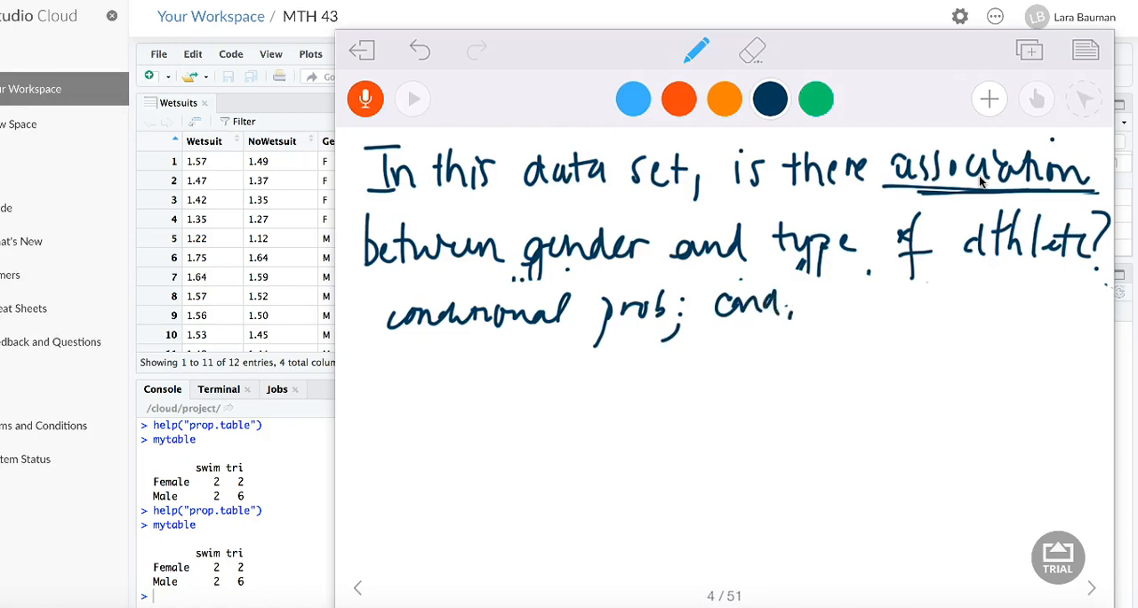
left_click_drag(810, 307, 916, 307)
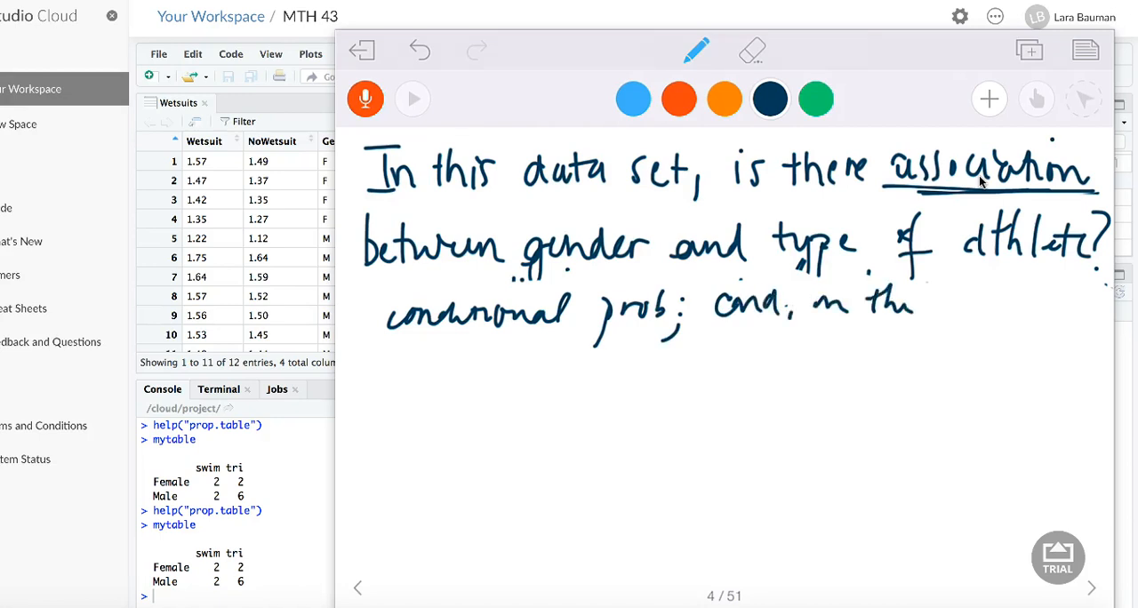
left_click_drag(942, 302, 1053, 302)
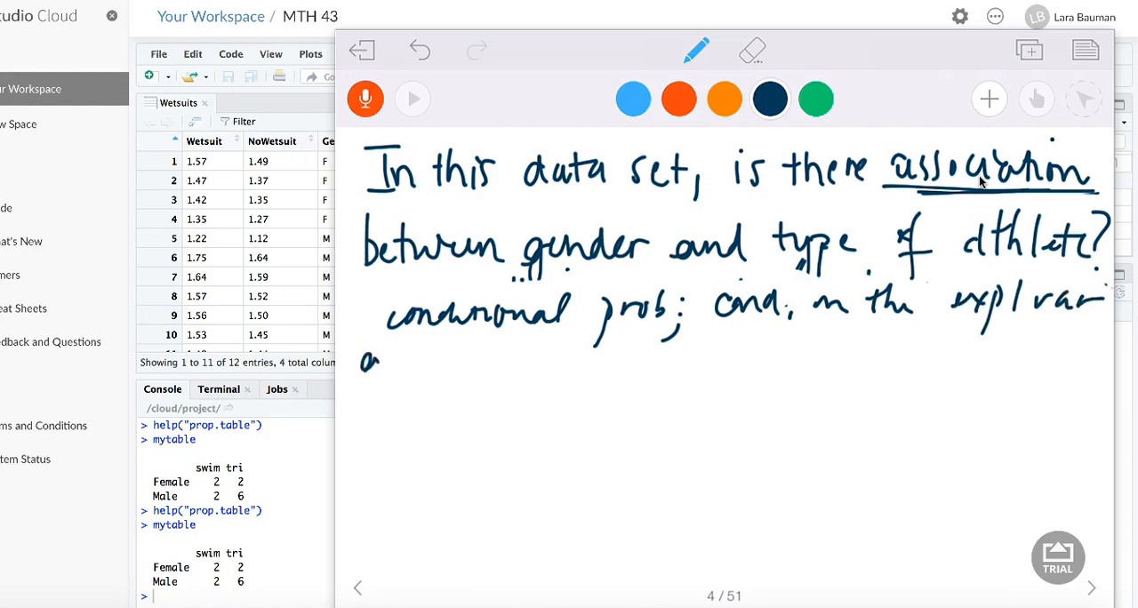
left_click_drag(364, 365, 467, 364)
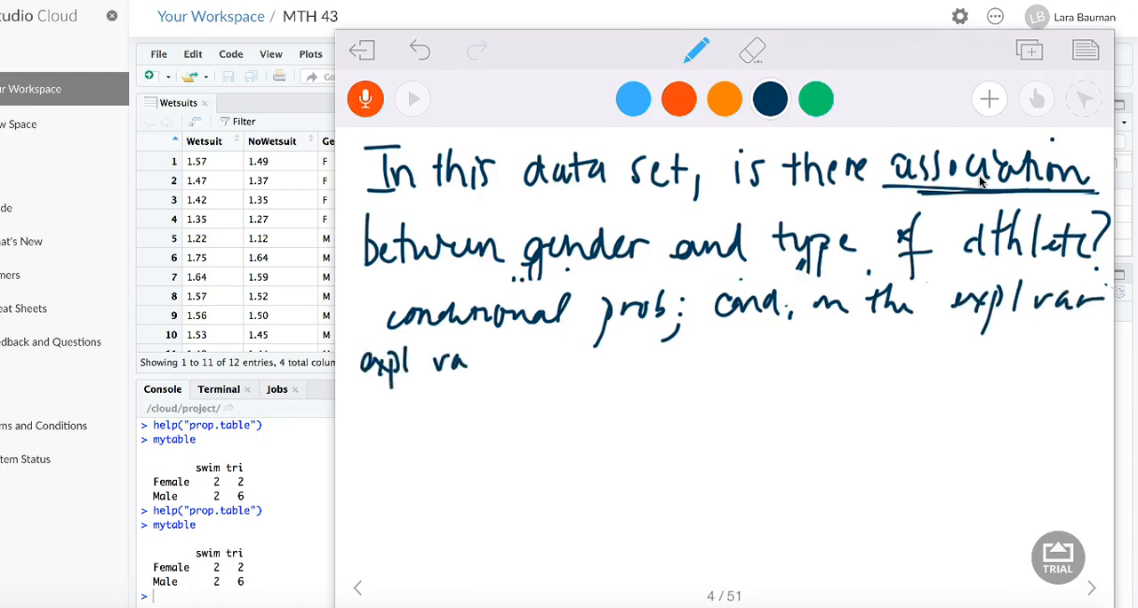
left_click_drag(471, 360, 591, 364)
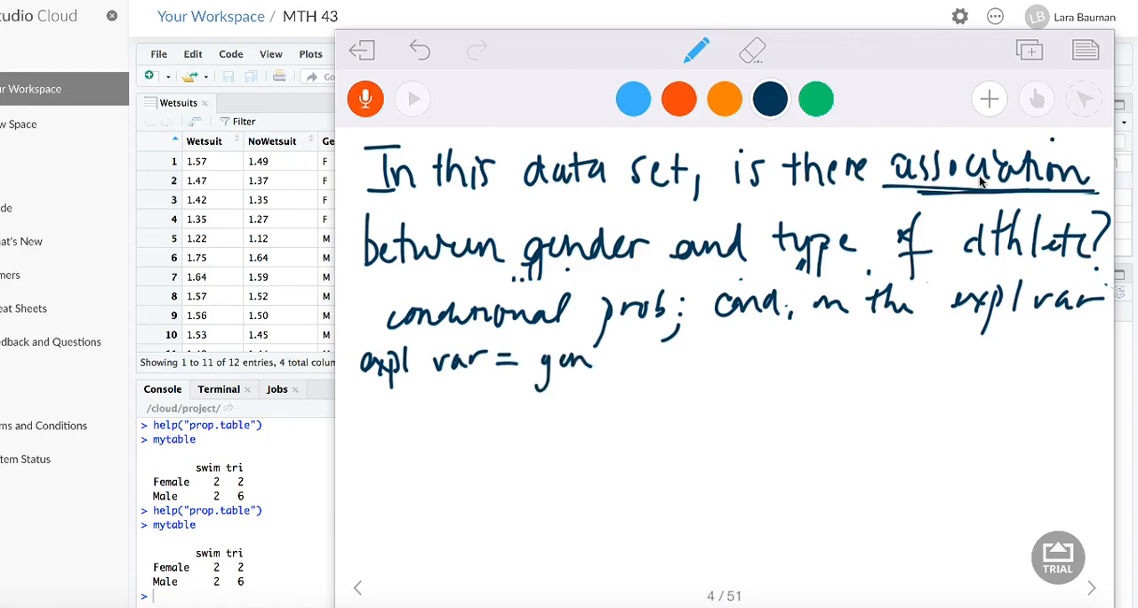
Write Pr(swim | F) = 2/4 = .50 and begin Pr(swim | M) =.
left_click_drag(587, 356, 641, 356)
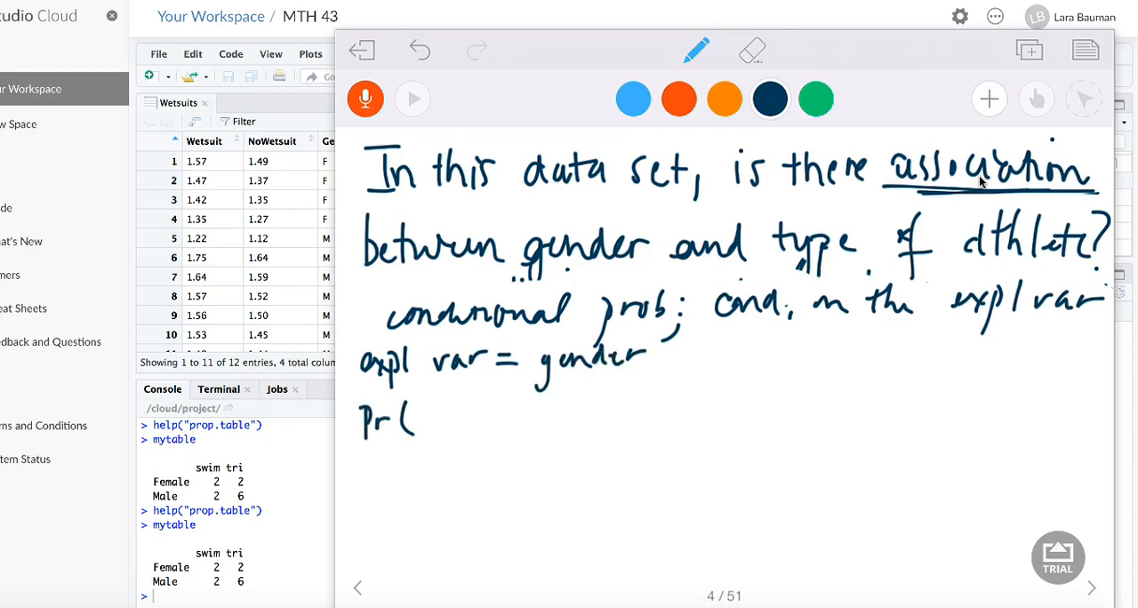
left_click_drag(418, 423, 498, 422)
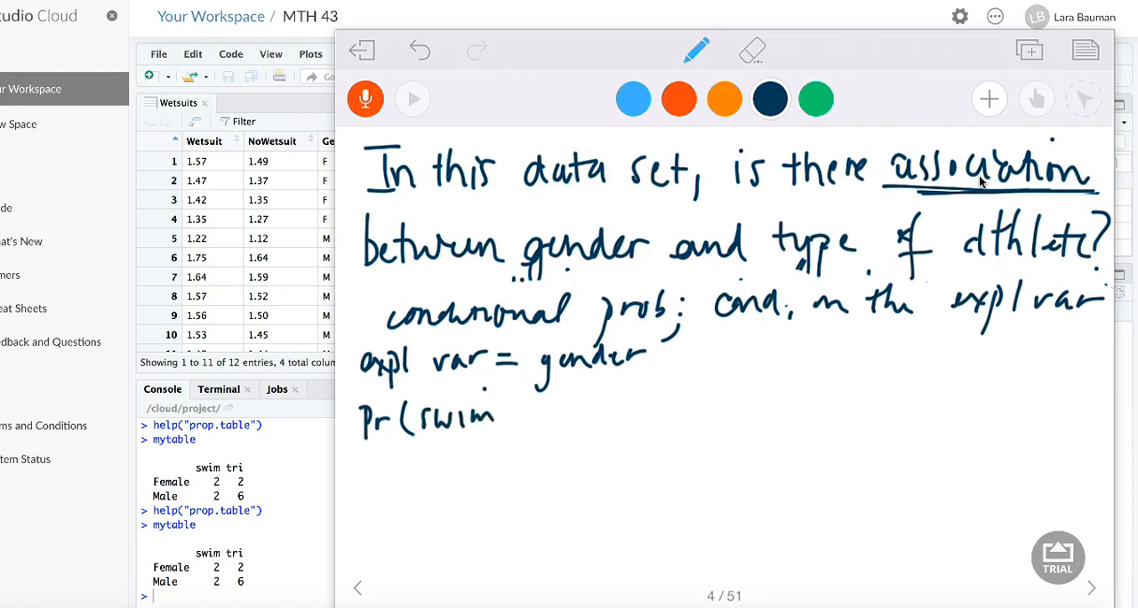
left_click_drag(512, 404, 578, 422)
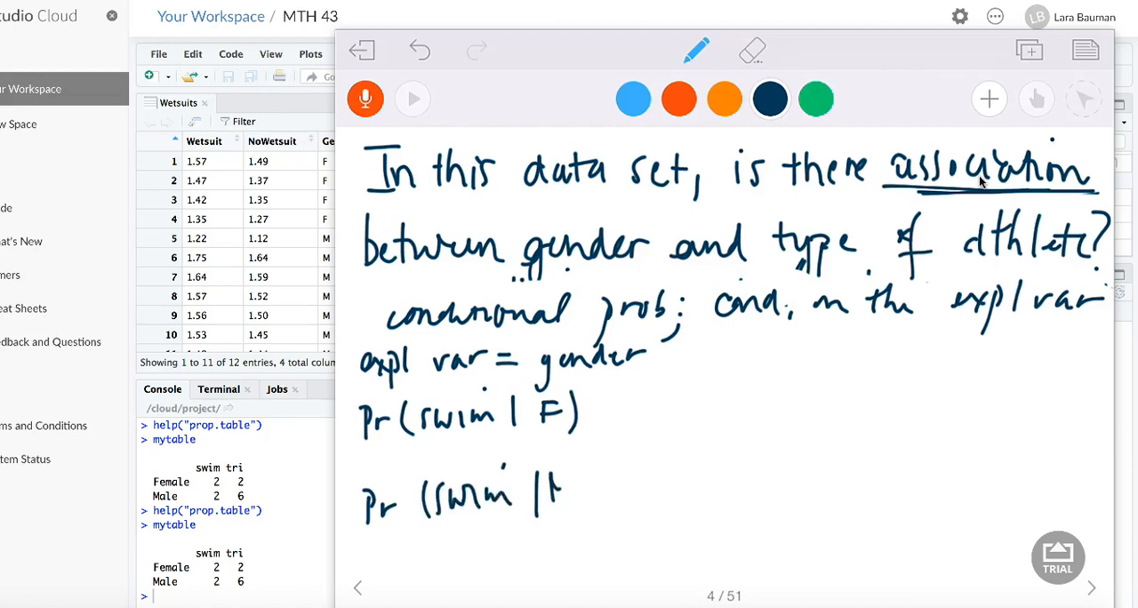
left_click_drag(551, 494, 586, 498)
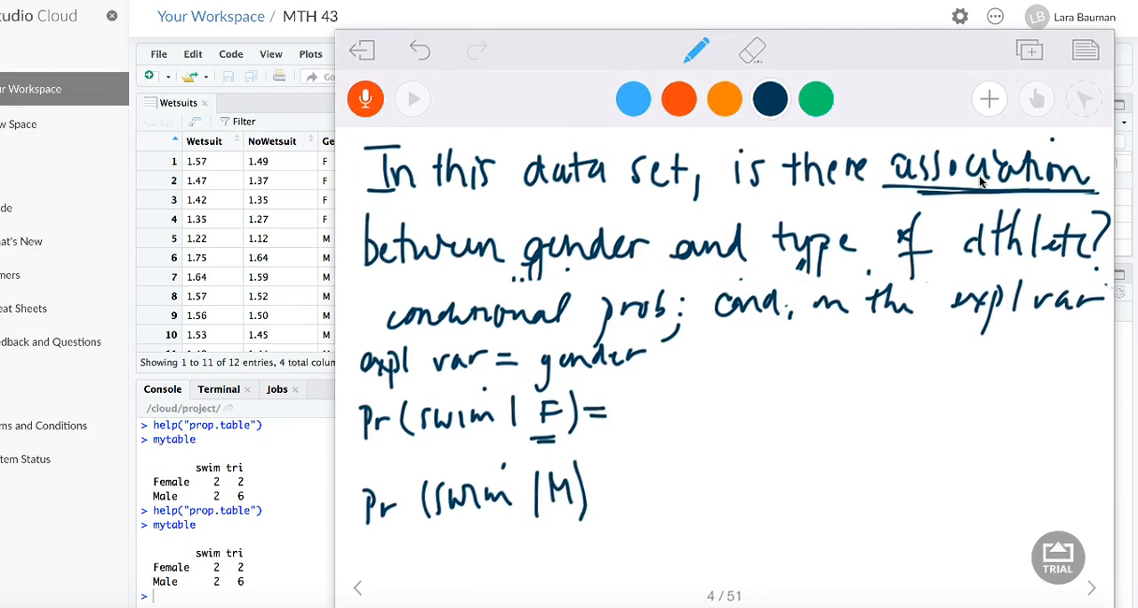
left_click_drag(632, 418, 680, 411)
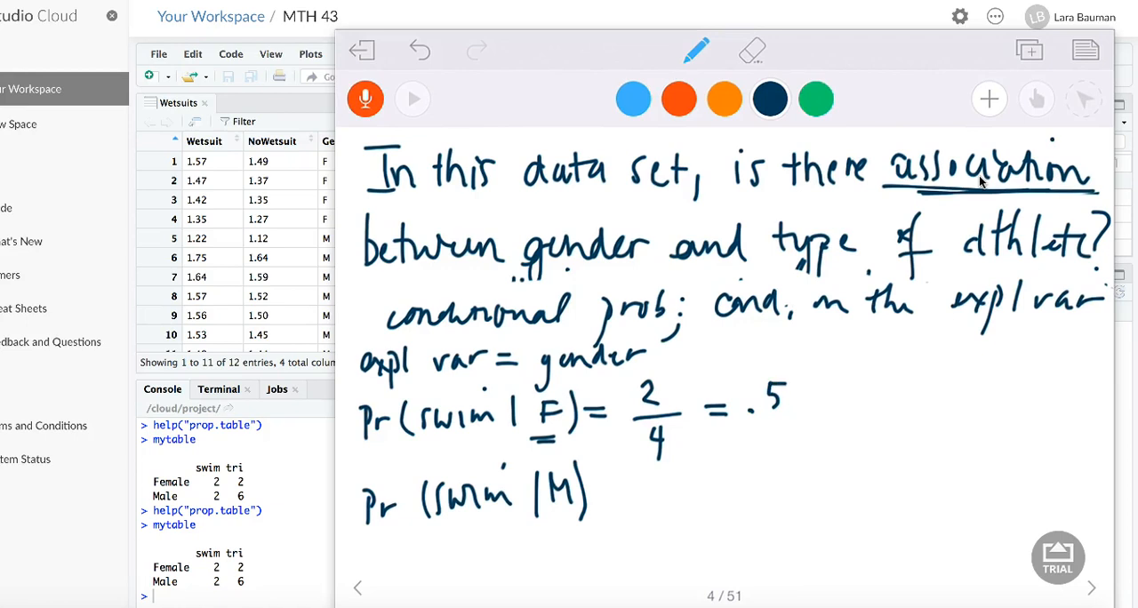
left_click_drag(787, 400, 809, 401)
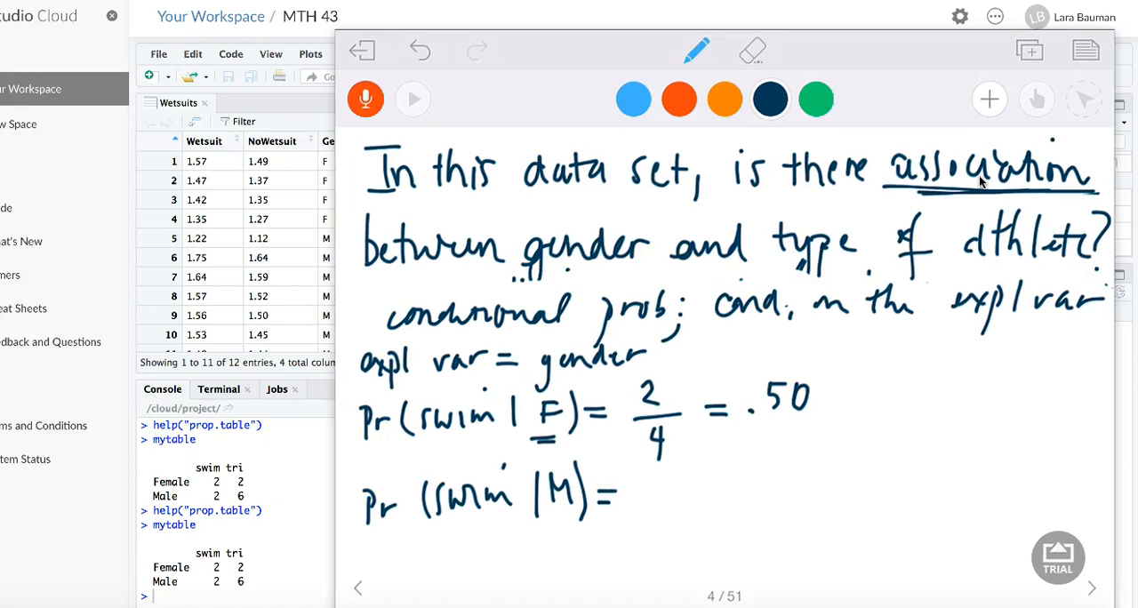
Complete Pr(swim | M) = 2/8 = .25, revisit an earlier page, and close the whiteboard.
left_click_drag(622, 498, 649, 498)
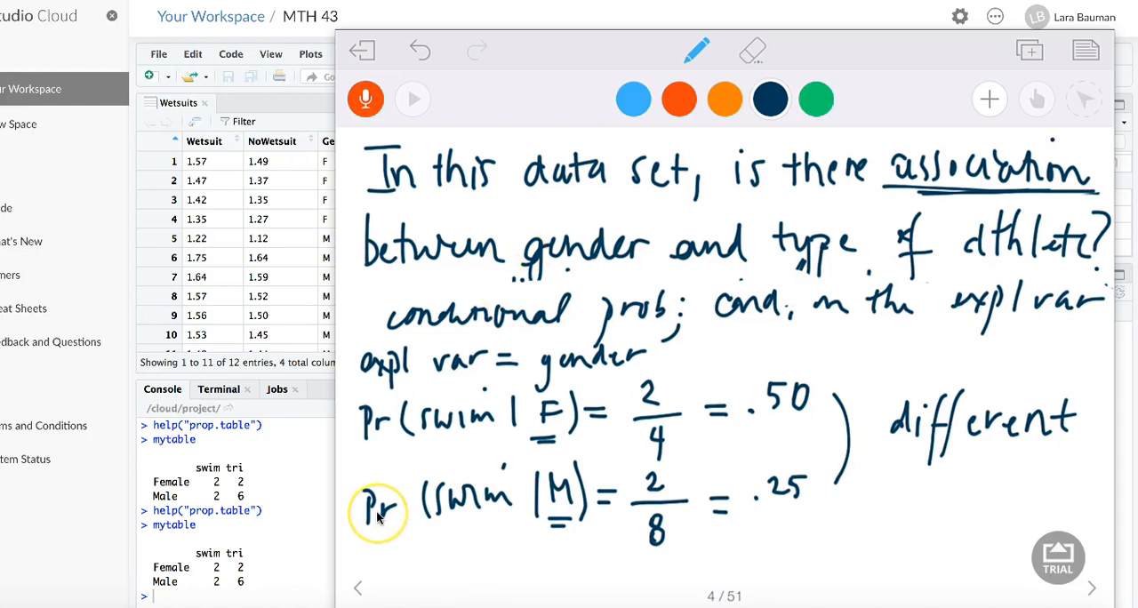
mouse_move(287, 565)
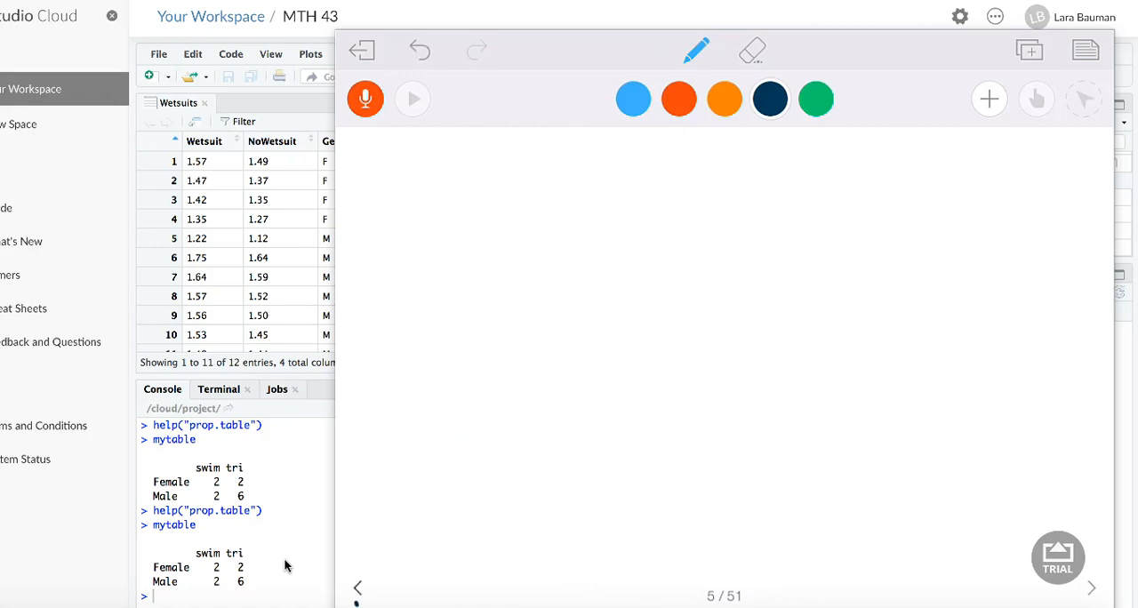
left_click(358, 588)
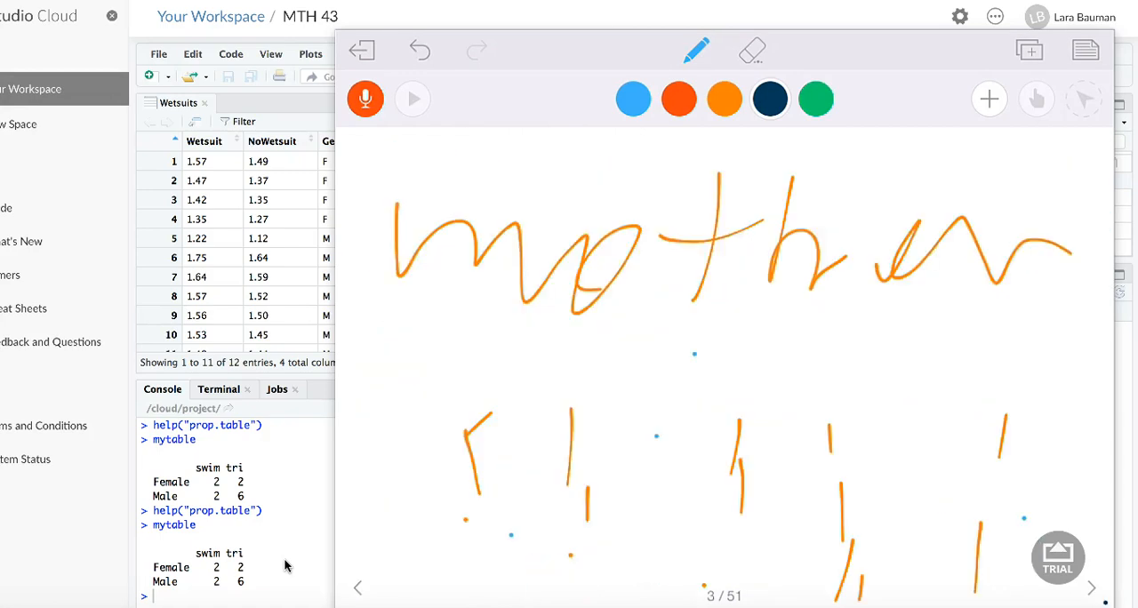
left_click(1092, 587)
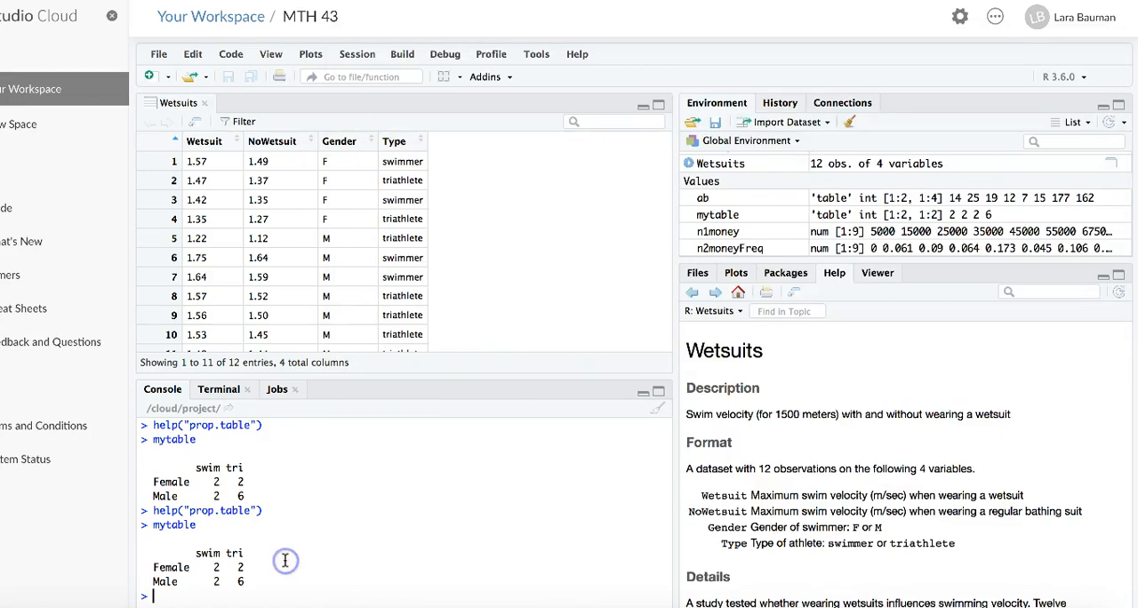
Run prop.table on mytable for row proportions (margin 1) and column proportions (margin 2).
type("prop.table")
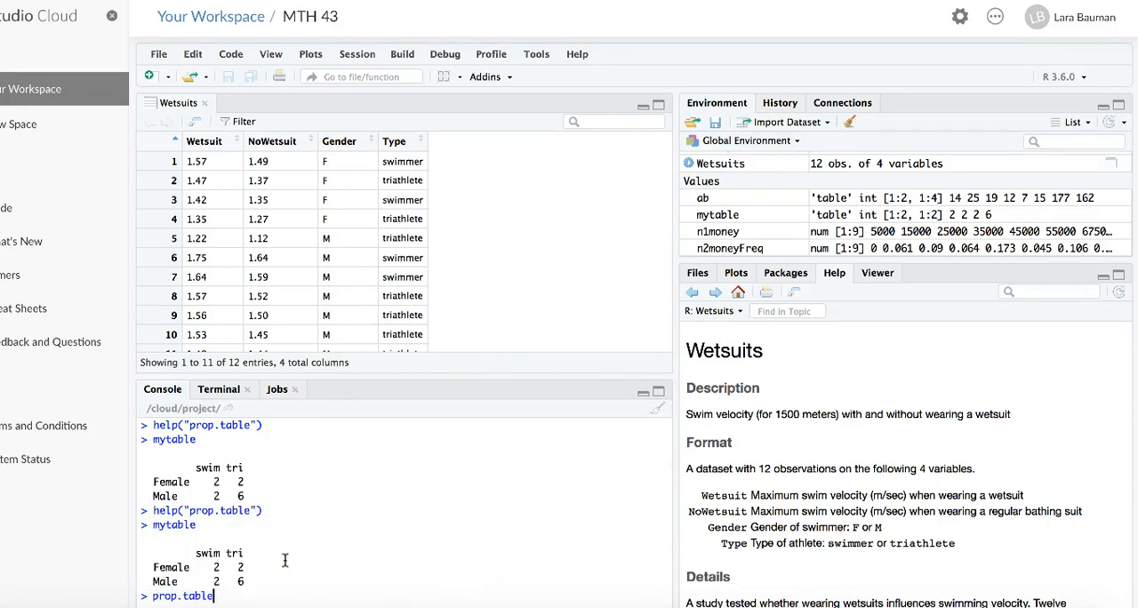
type("(")
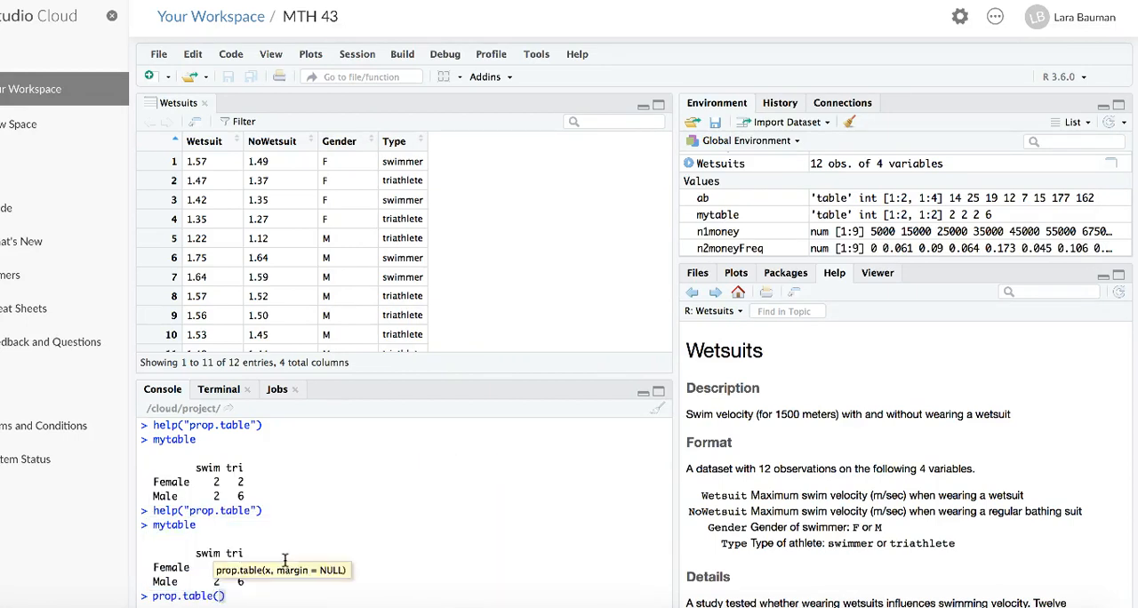
type("mytable,1")
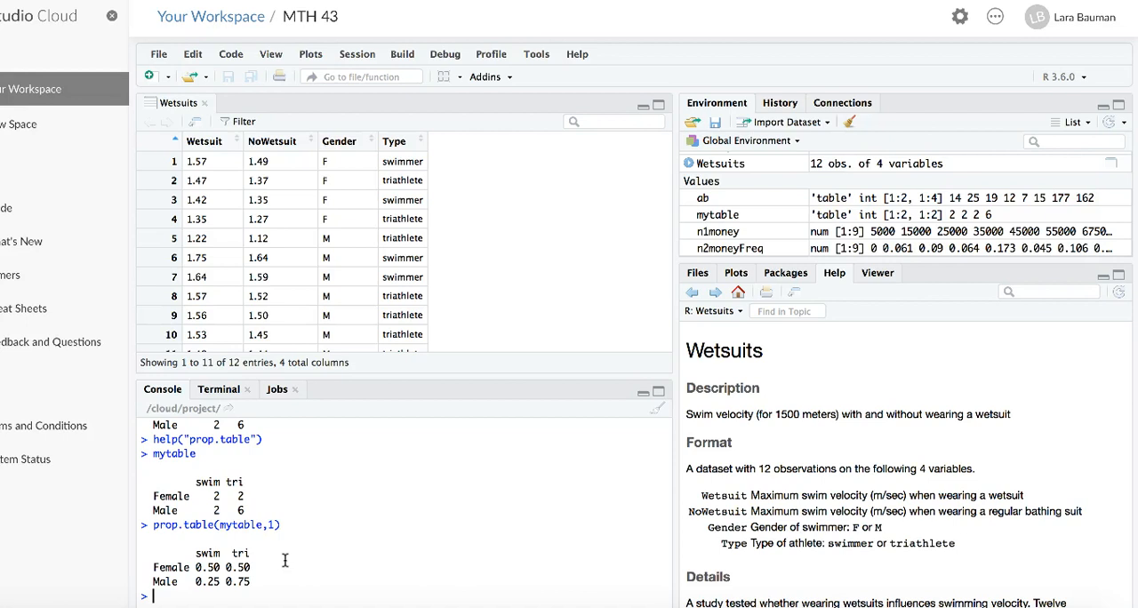
type("prop.table")
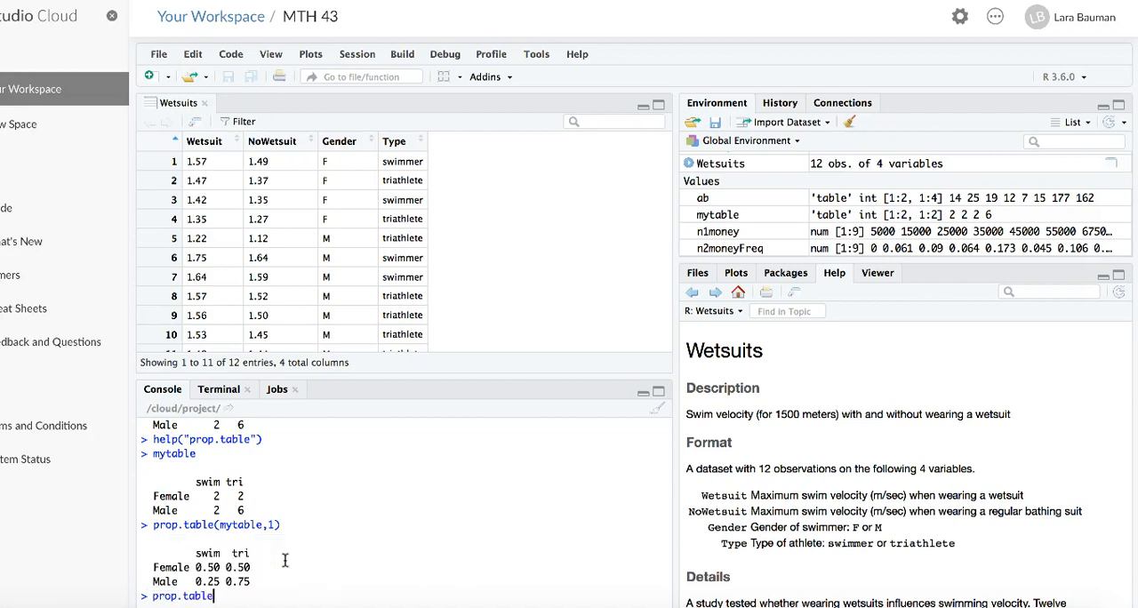
type("(mytable)")
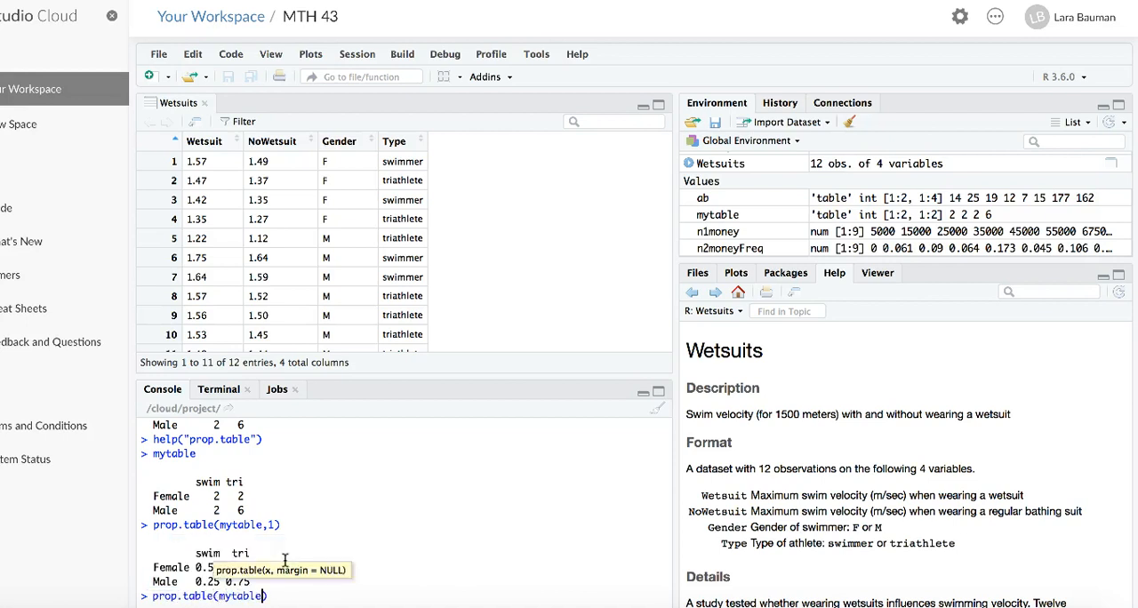
type(",2")
key("Return")
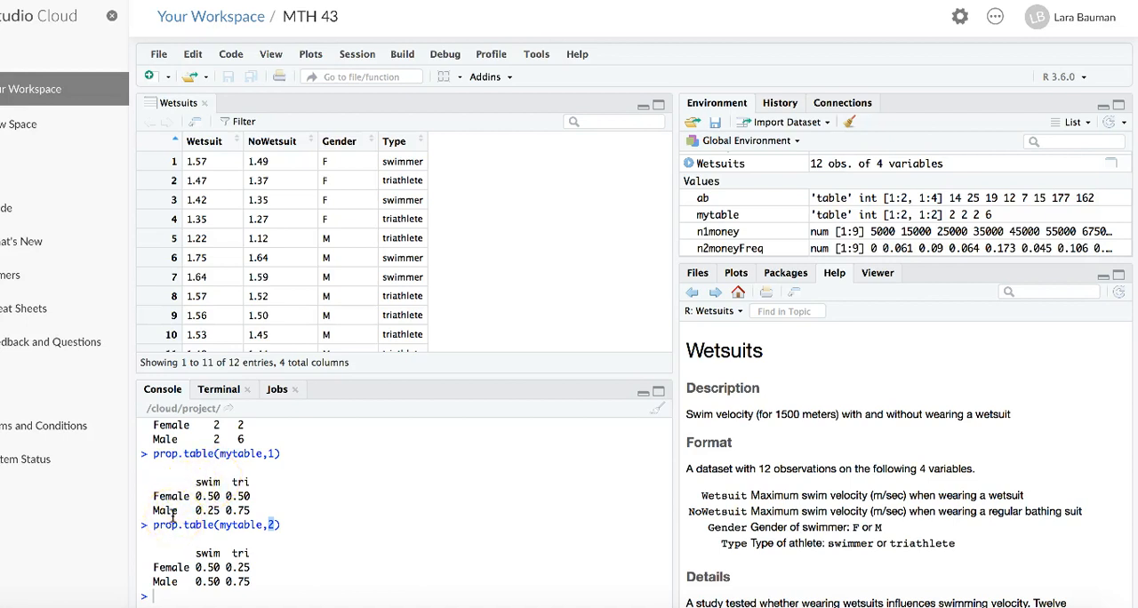
mouse_move(125, 582)
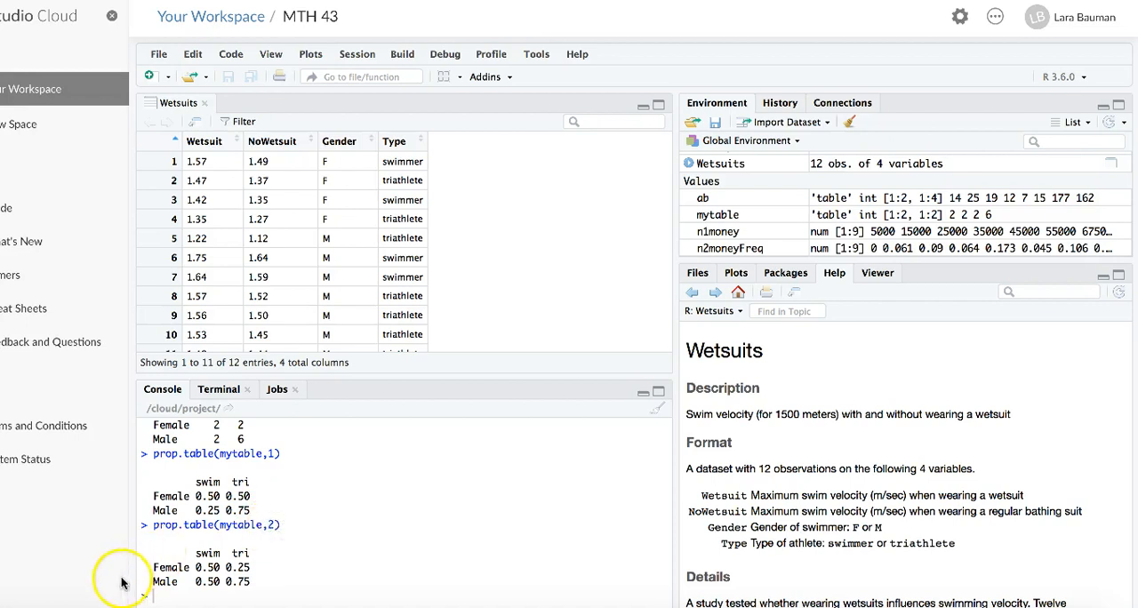
mouse_move(187, 566)
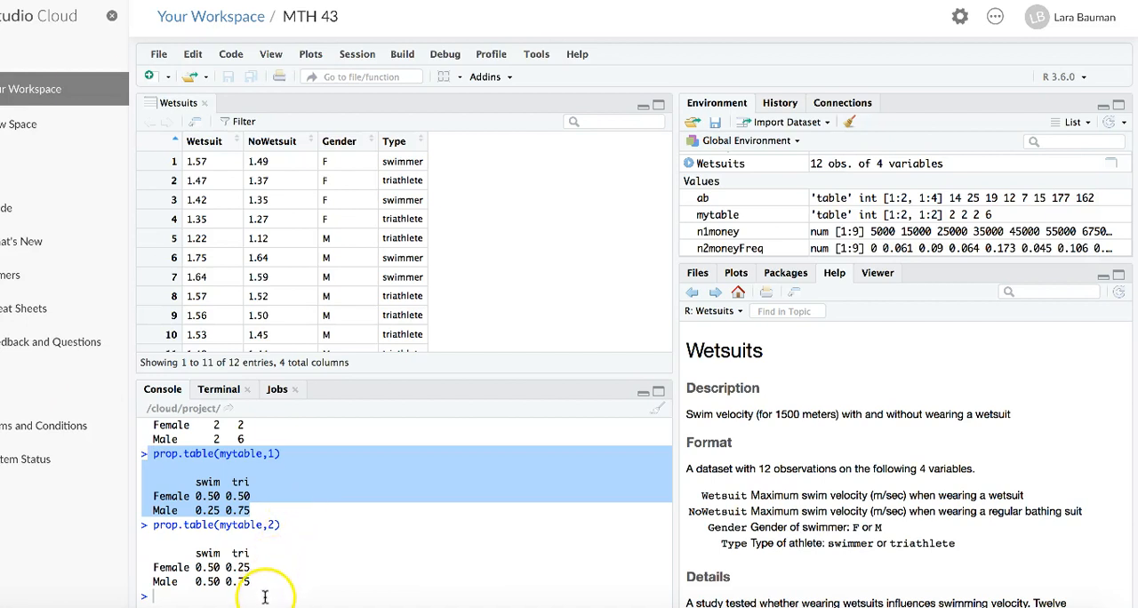
Run mosaicplot(mytable) to plot gender against athlete type.
type("mos")
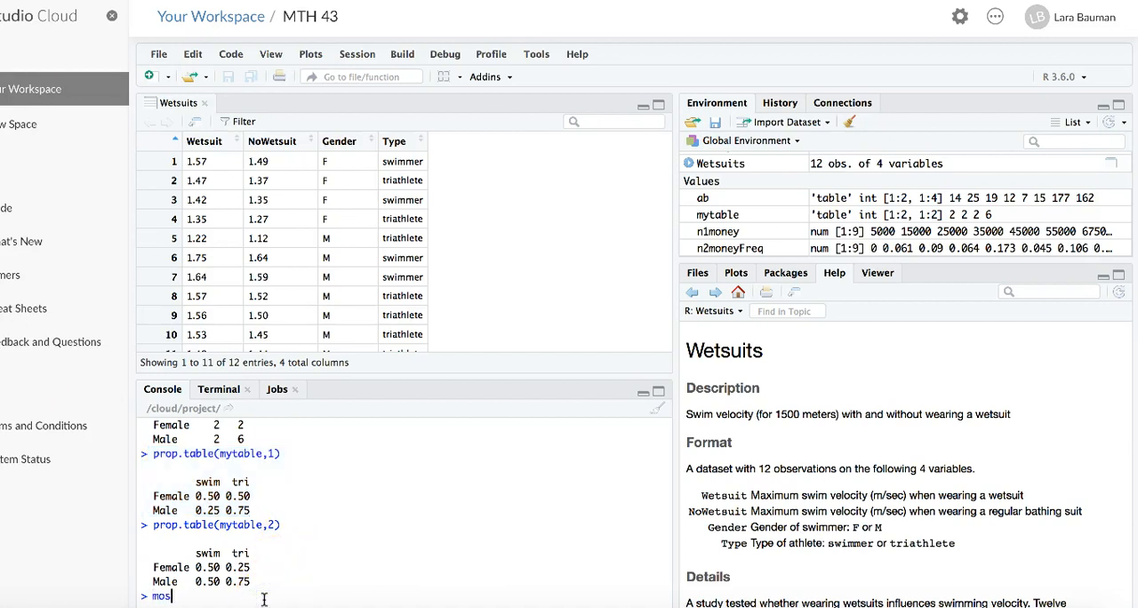
type("aicplot(")
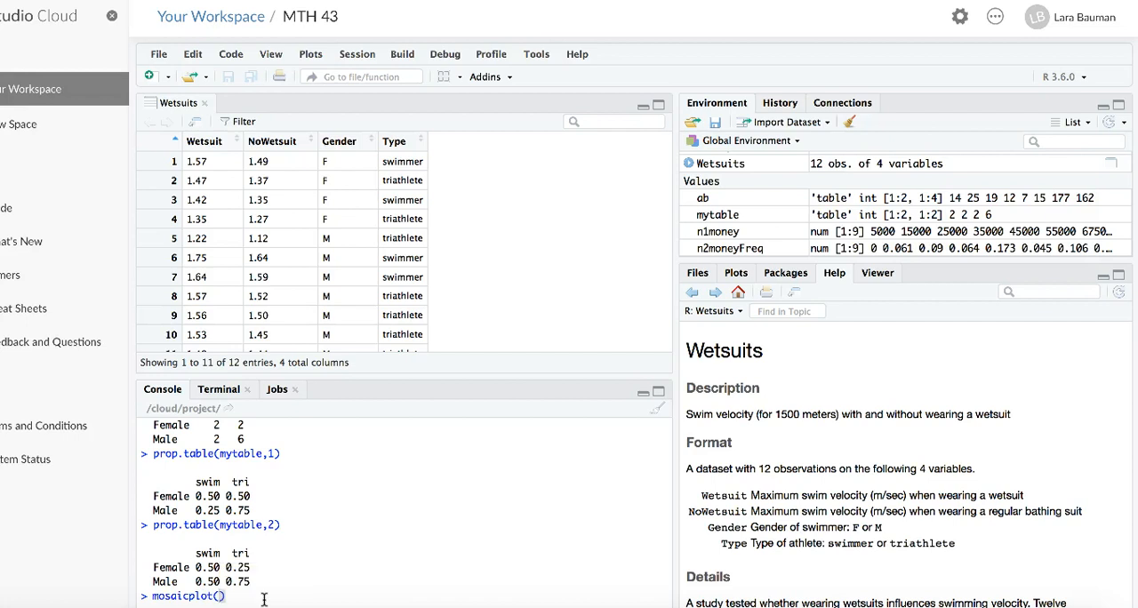
type("mytab")
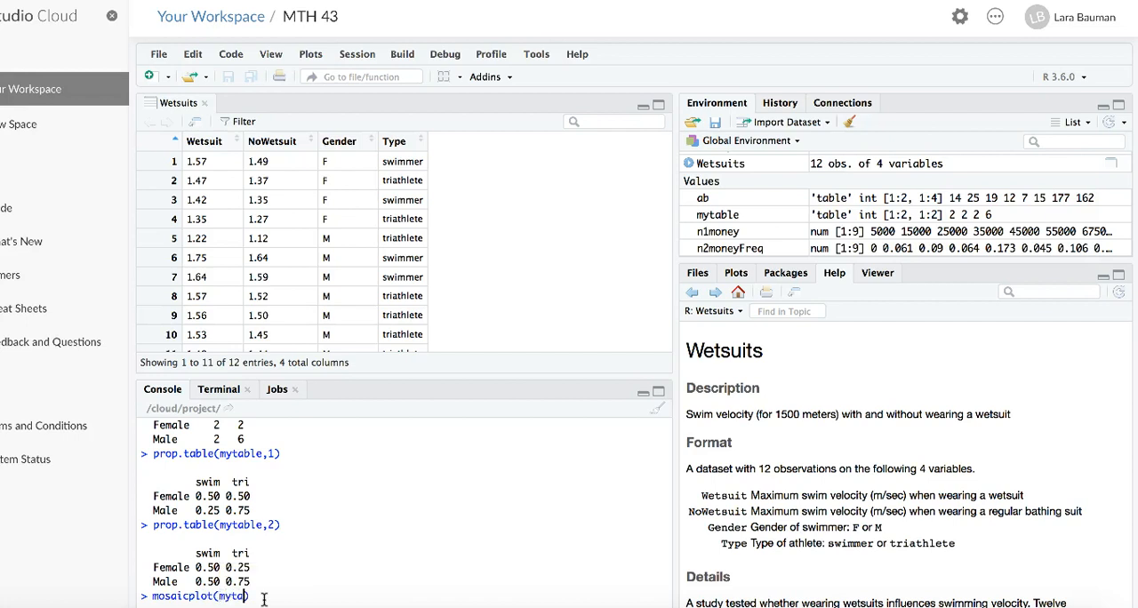
type("le")
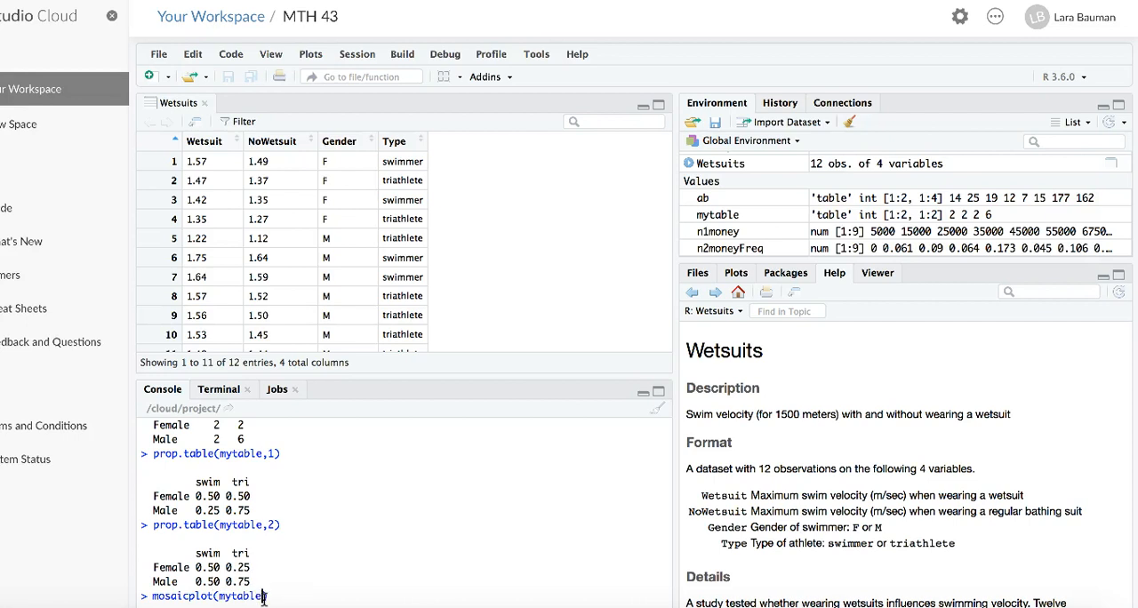
key("Return")
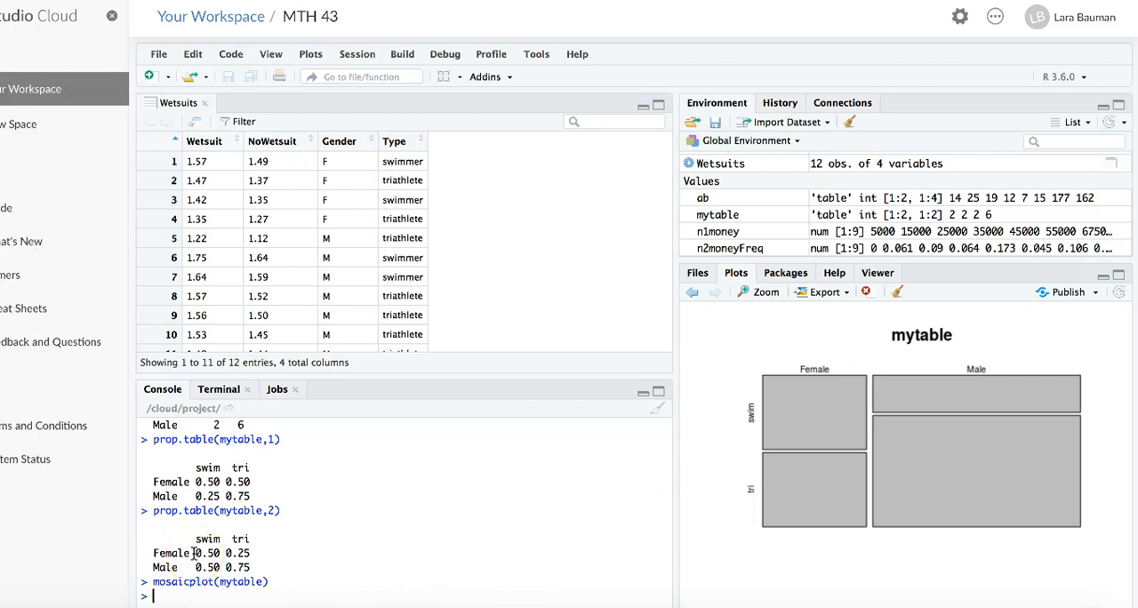
mouse_move(754, 418)
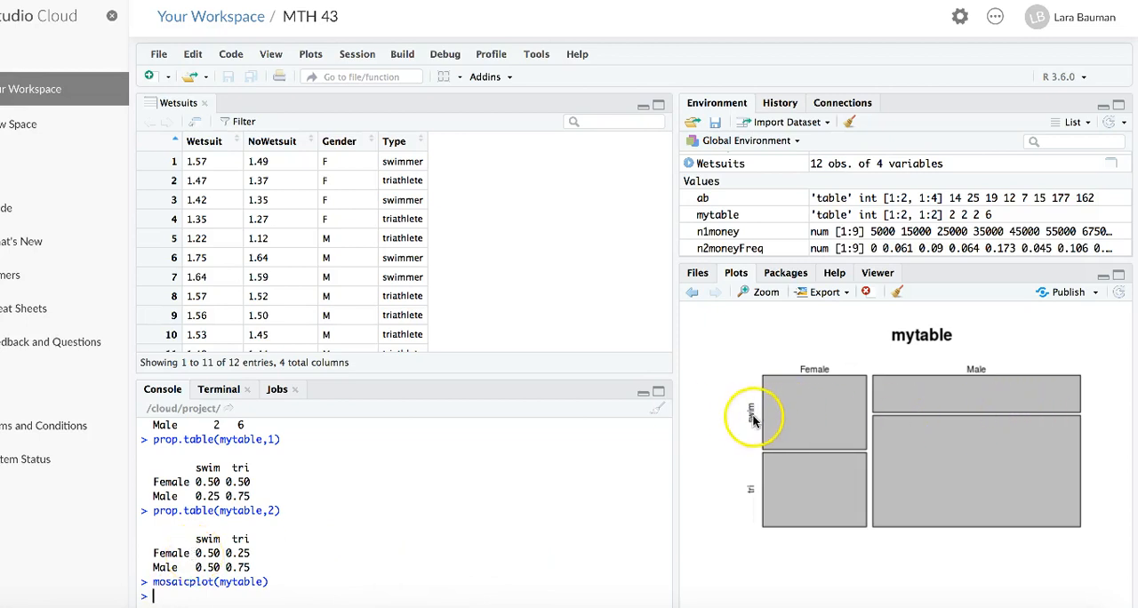
mouse_move(894, 386)
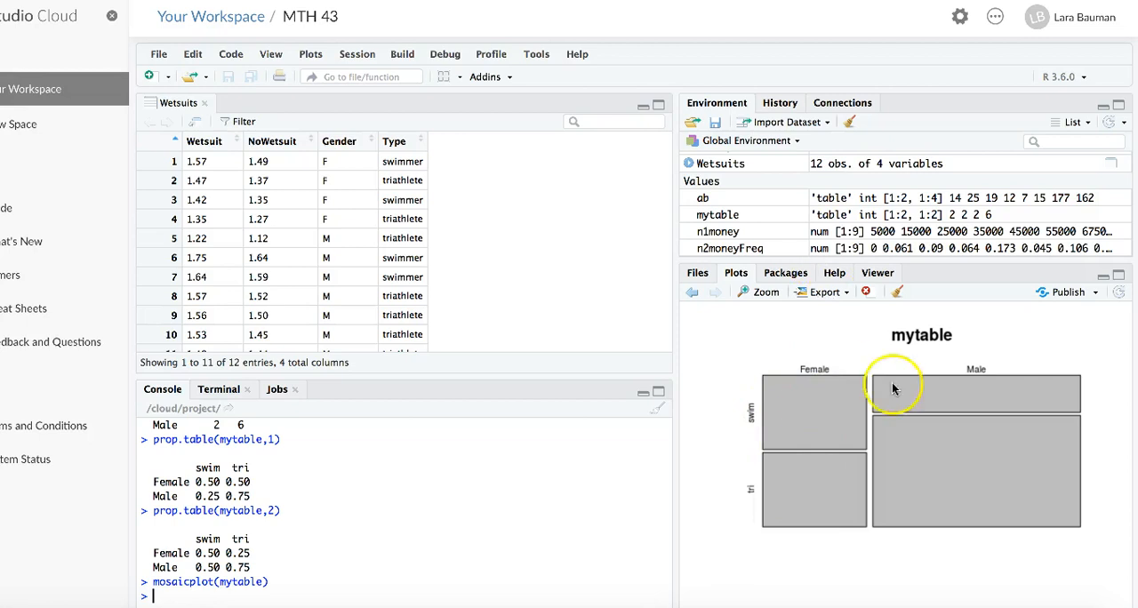
mouse_move(823, 388)
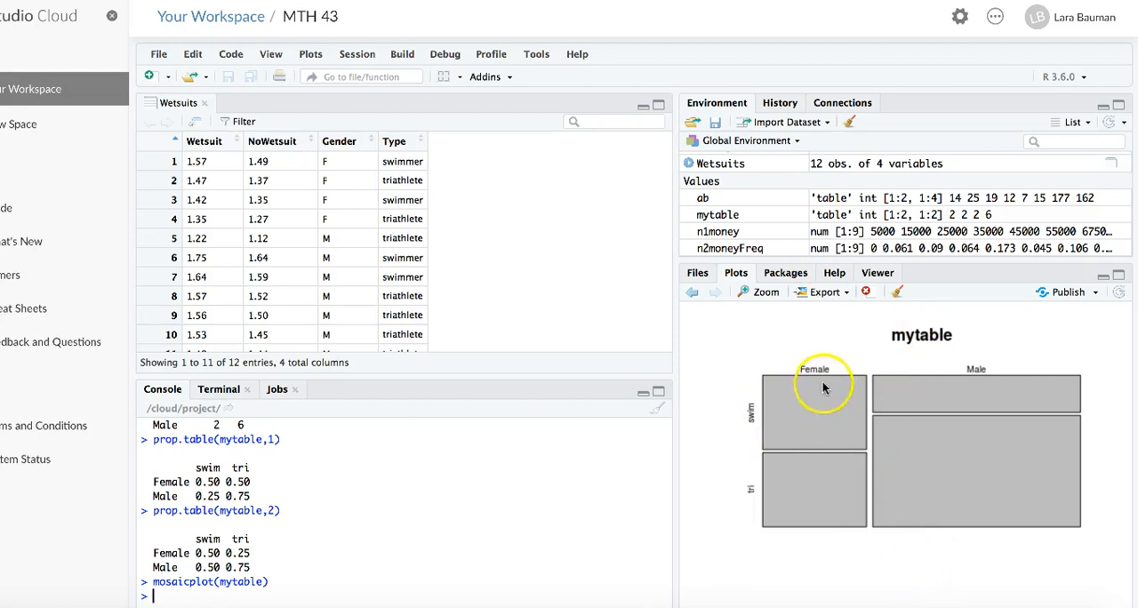
mouse_move(750, 417)
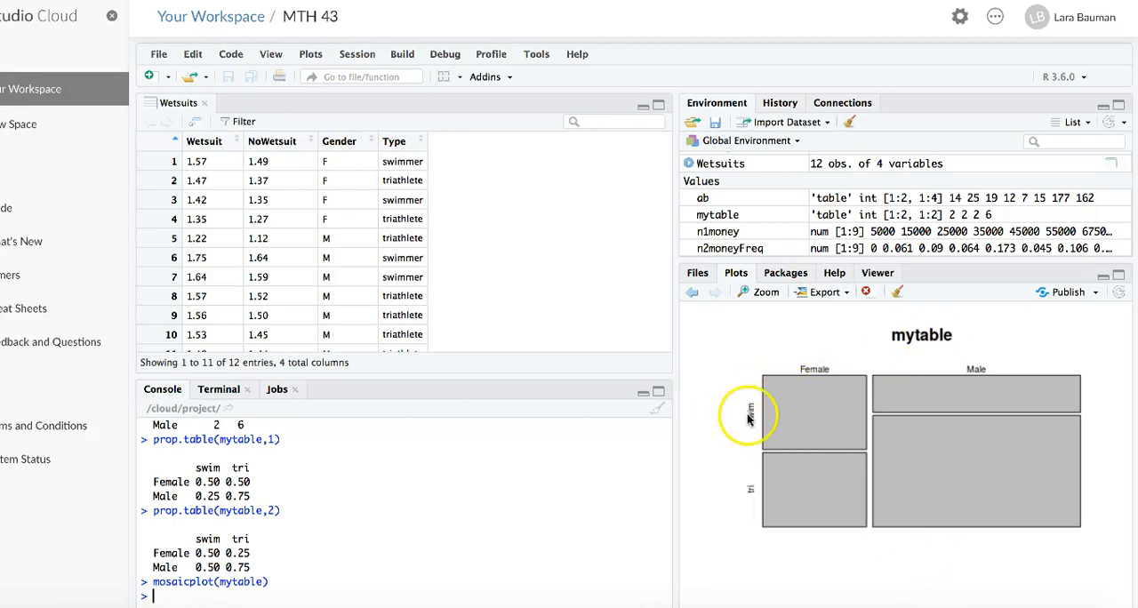
mouse_move(821, 369)
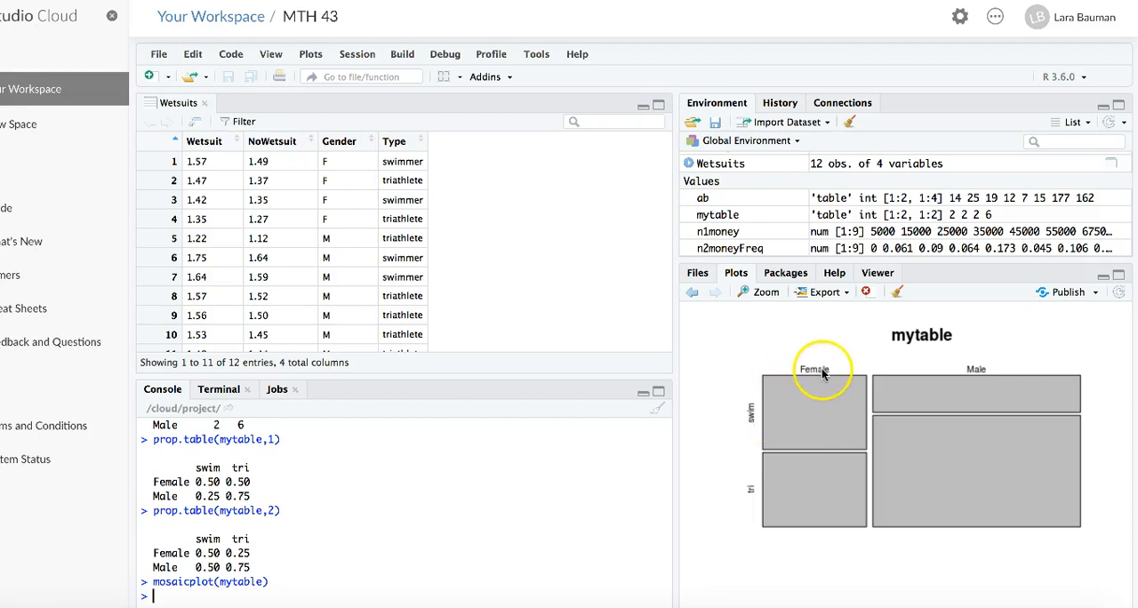
mouse_move(818, 451)
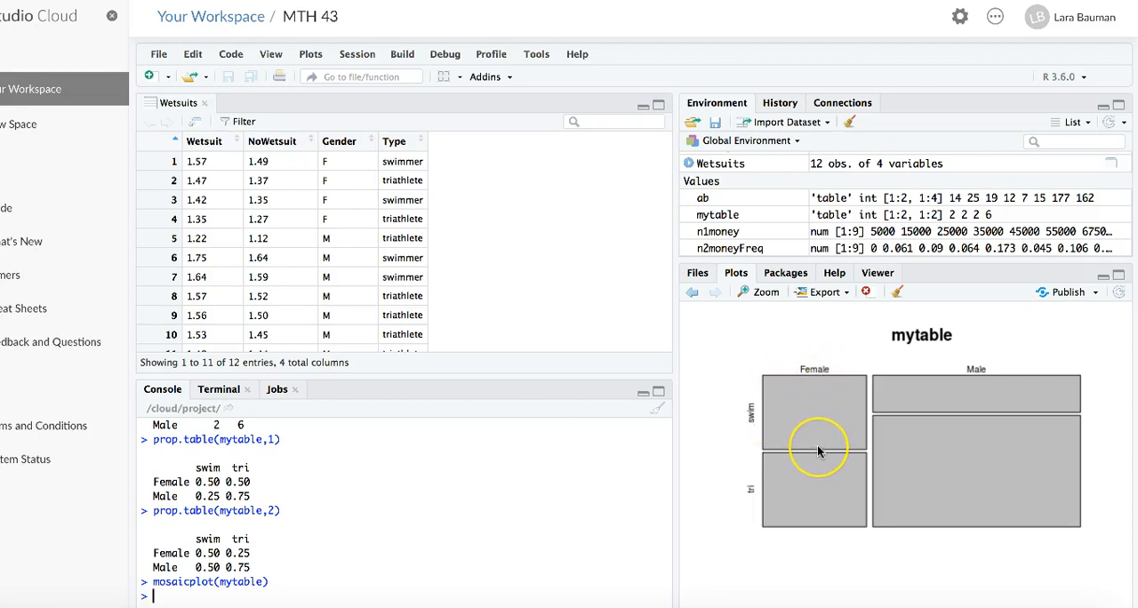
mouse_move(766, 409)
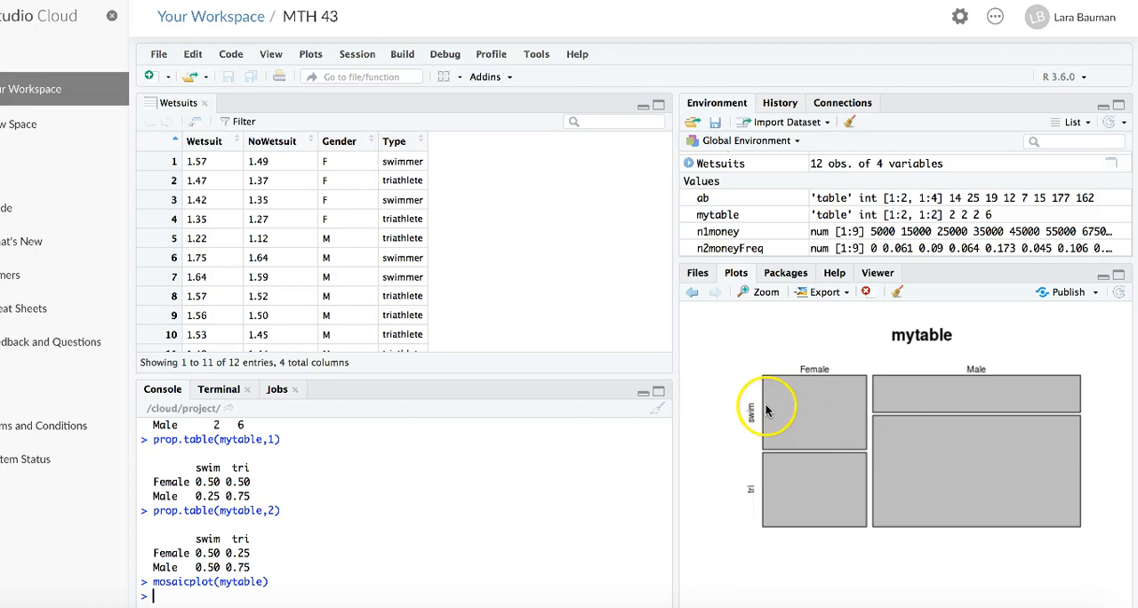
mouse_move(922, 366)
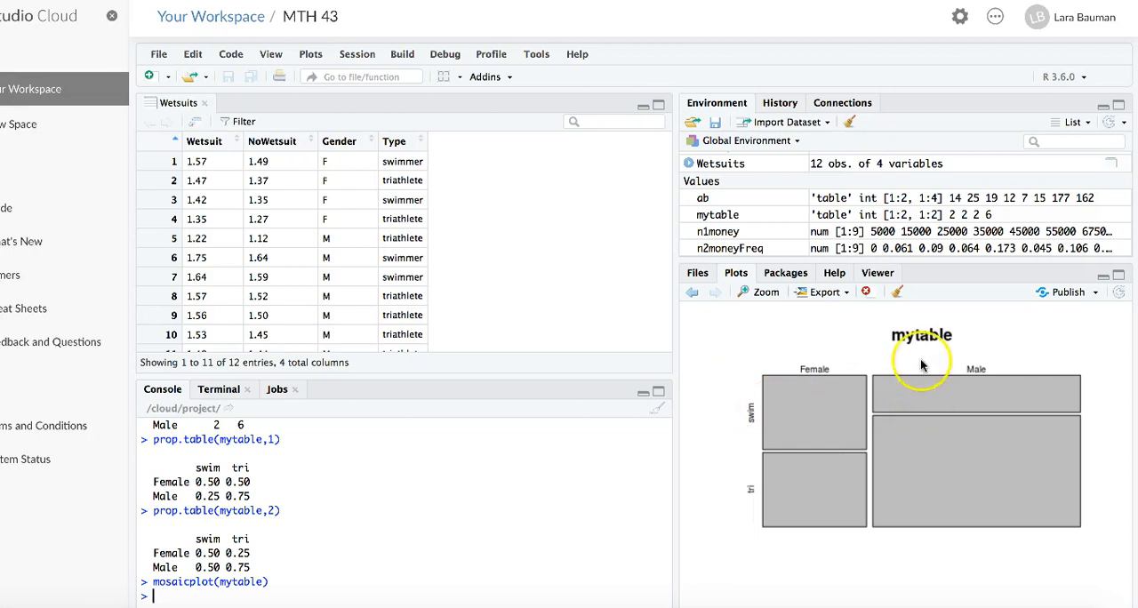
mouse_move(914, 417)
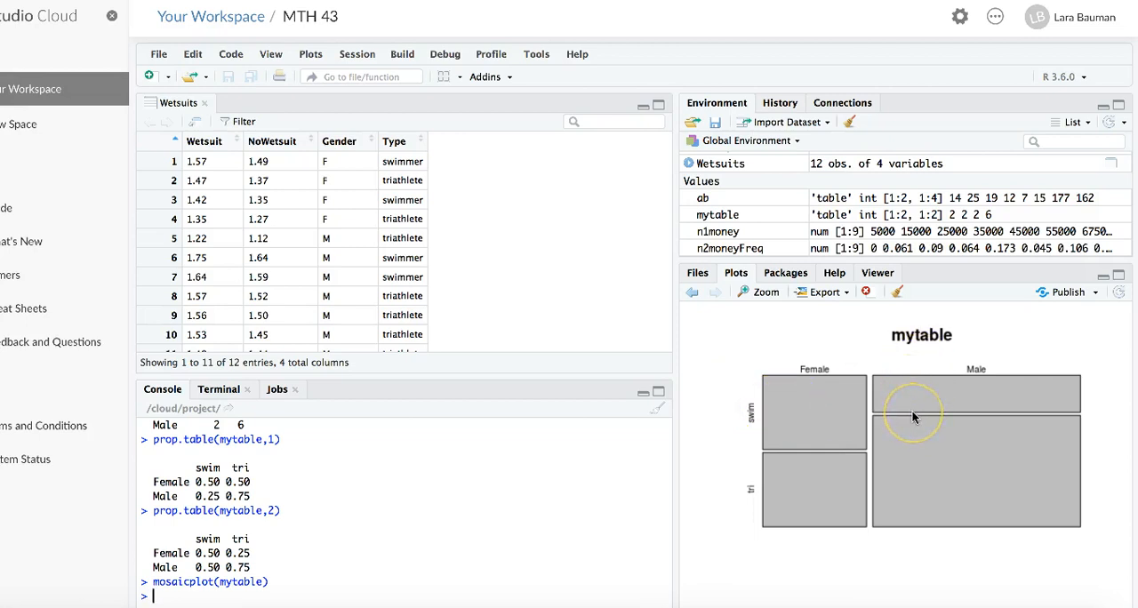
mouse_move(914, 418)
type("mosaicplot(mytable)")
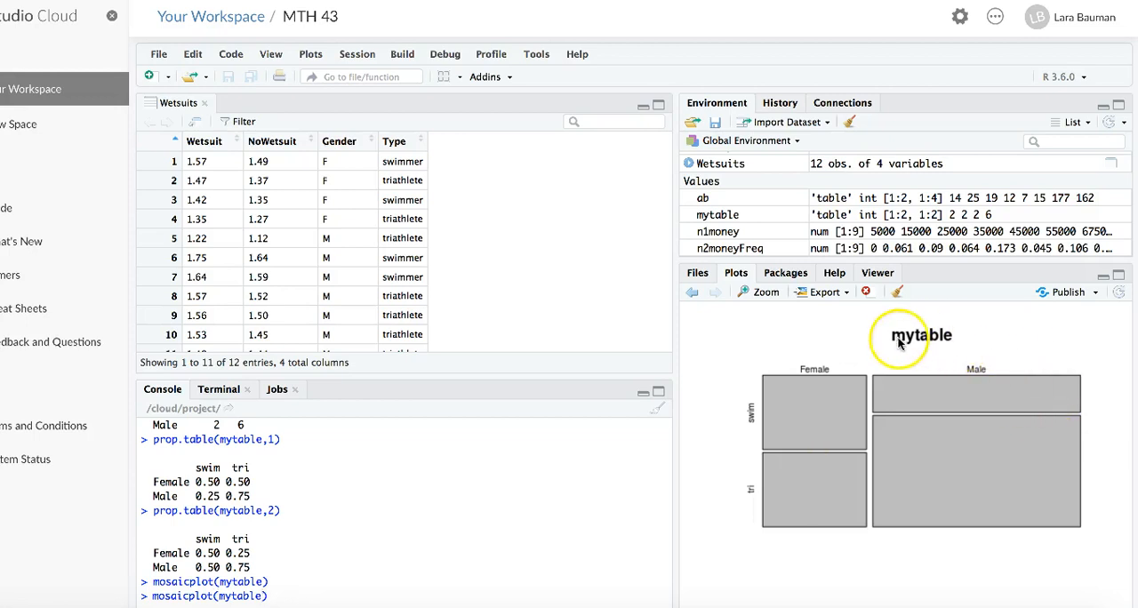
mouse_move(938, 357)
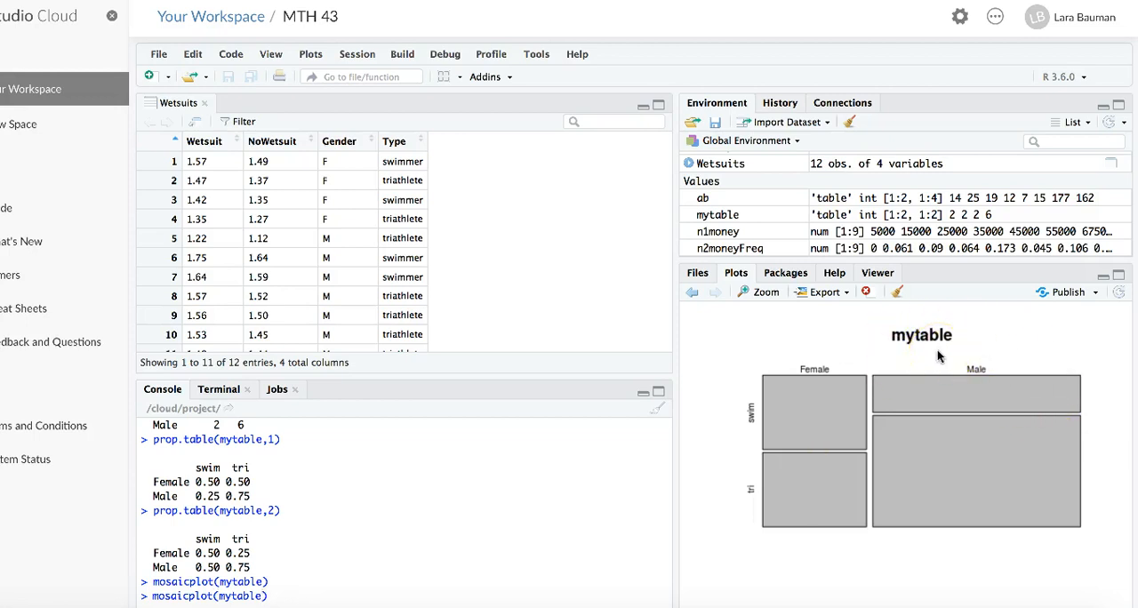
Add a main argument to mosaicplot, typing the title 'Conditional proabi' so far.
type(",")
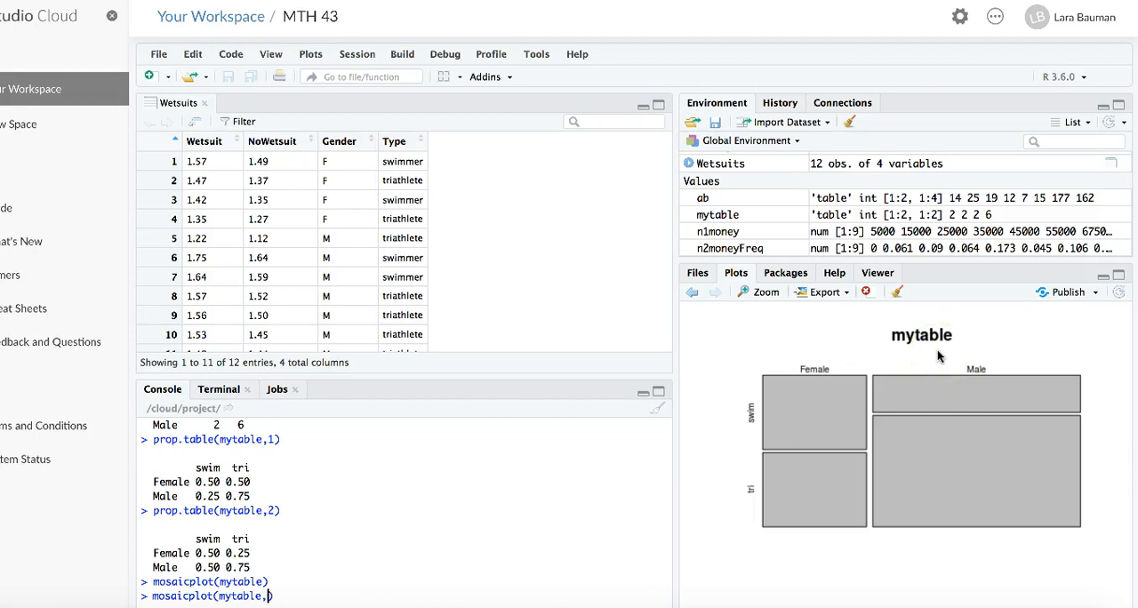
type("main")
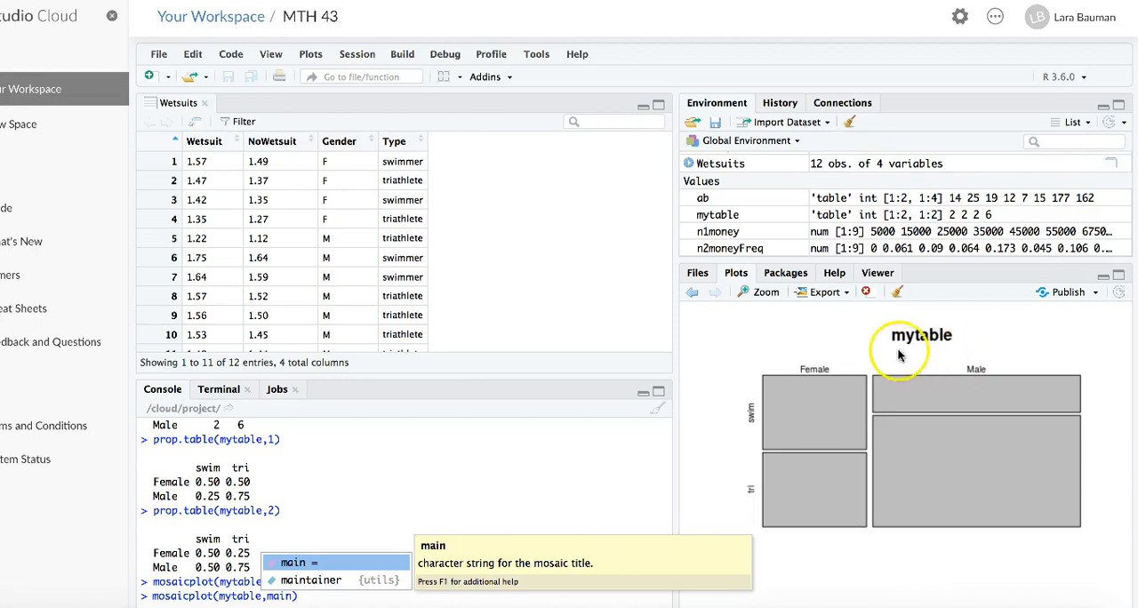
mouse_move(434, 532)
type("=\"C")
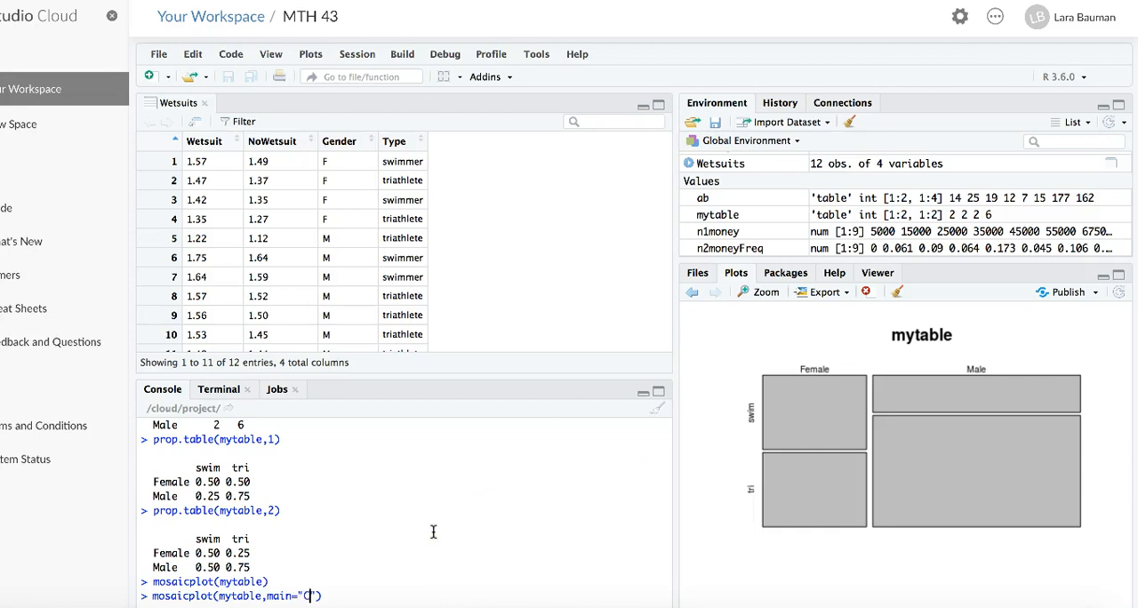
type("onditional")
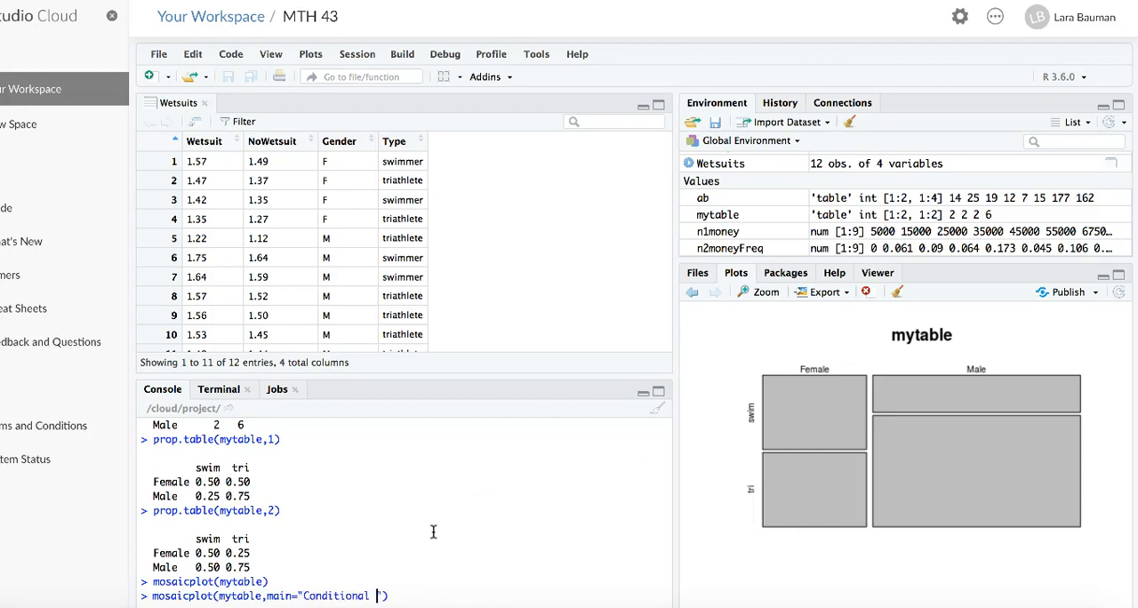
type("proabi")
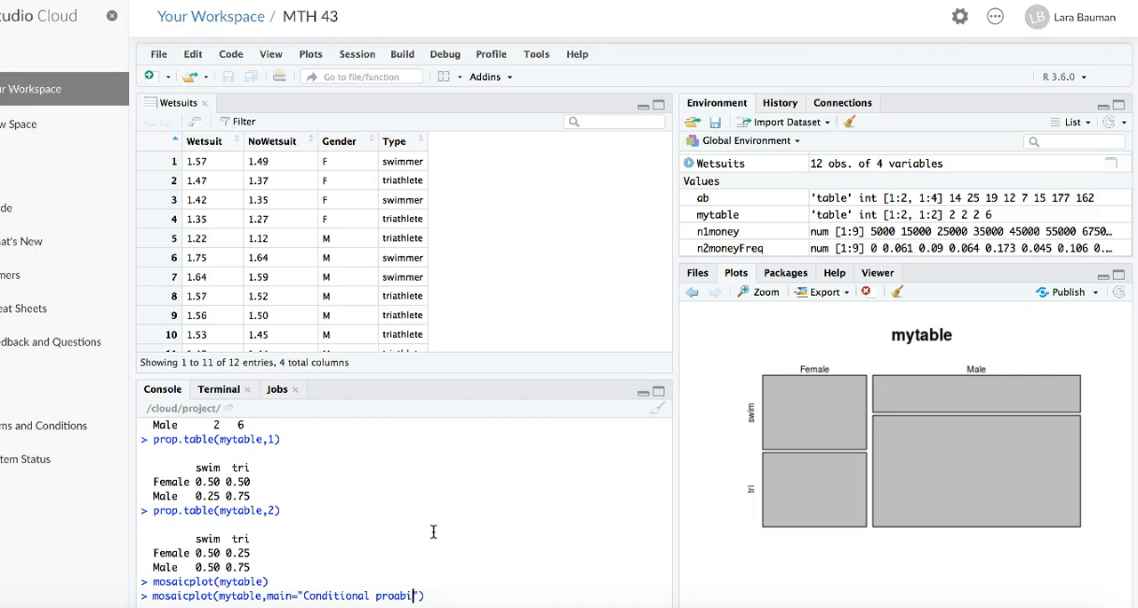